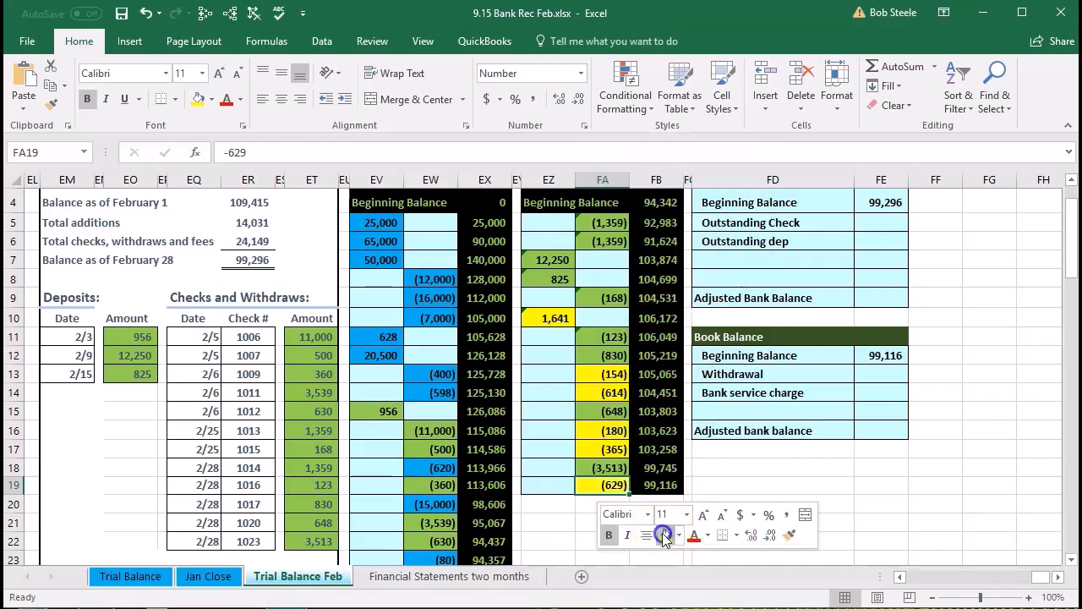
Review the February 1 balance, checks-and-fees total, and withdrawal and service charge amounts
left_click(247, 504)
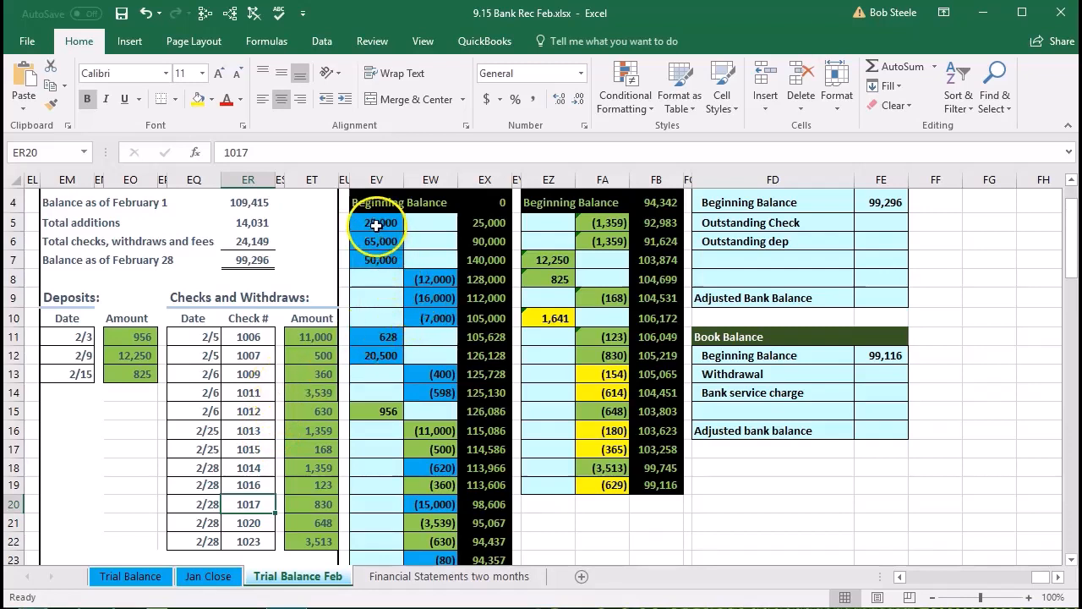
left_click(247, 202)
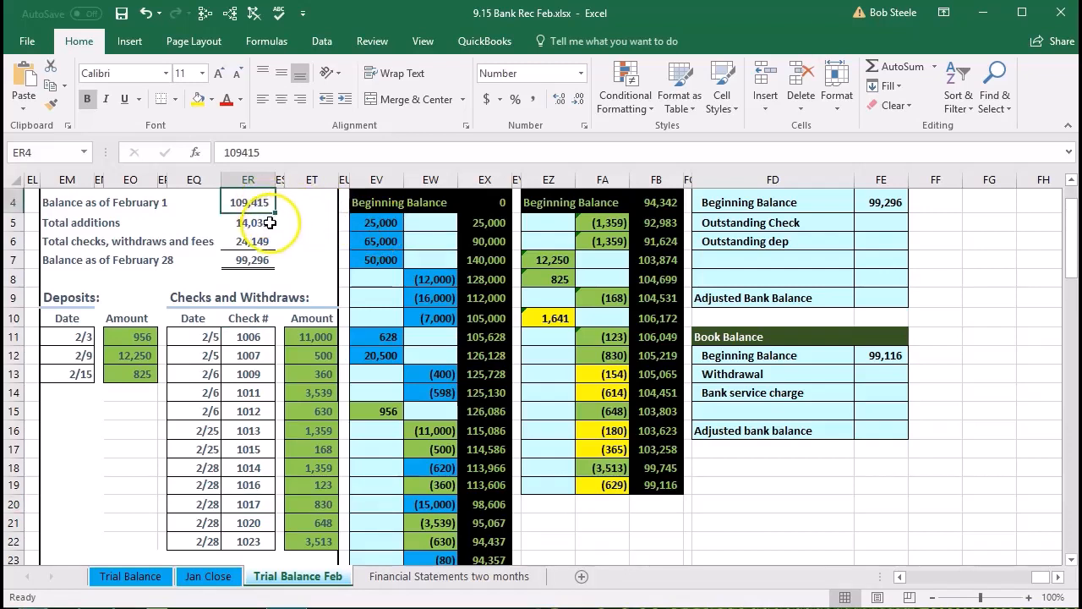
left_click(249, 241)
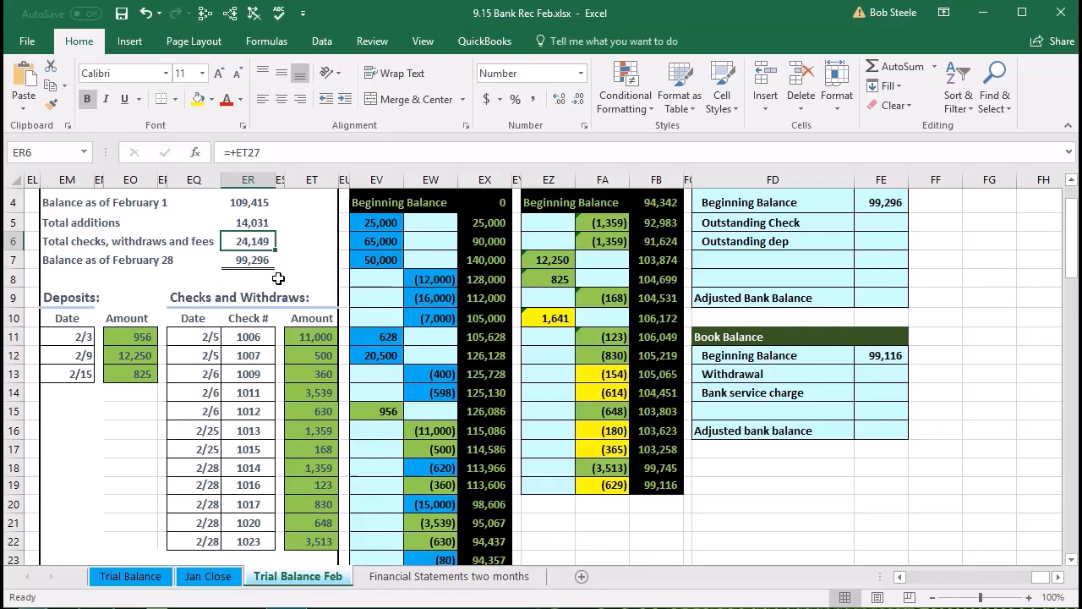
scroll("down", 3)
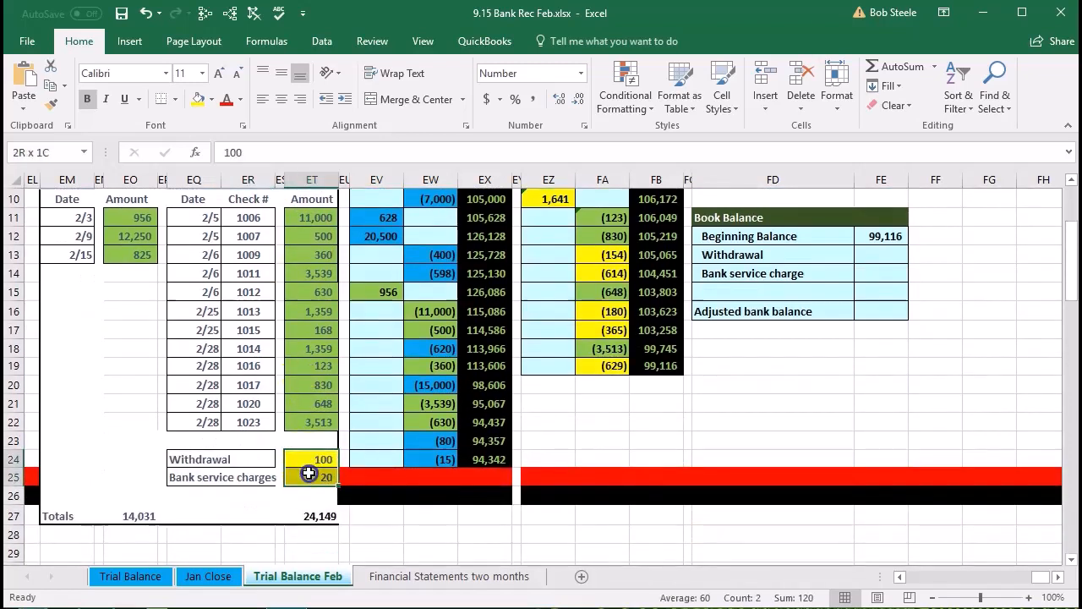
left_click(312, 459)
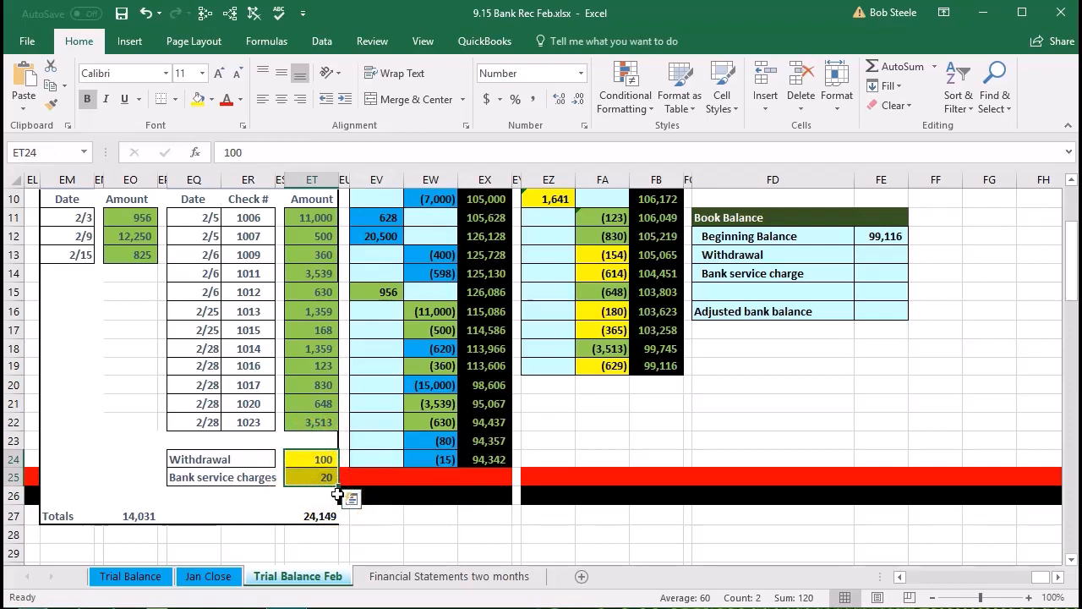
mouse_move(544, 399)
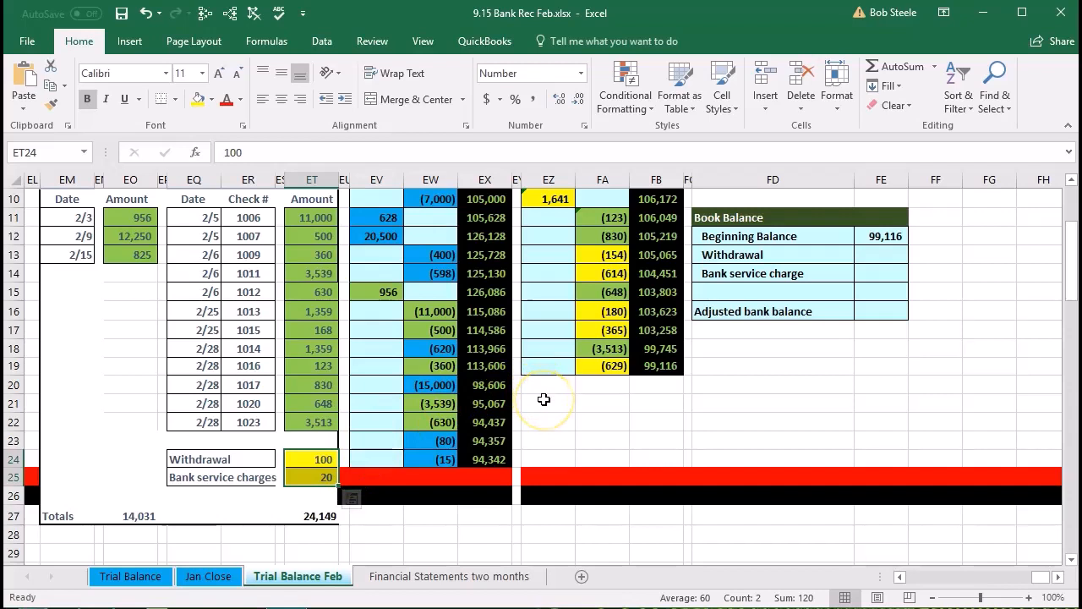
mouse_move(523, 424)
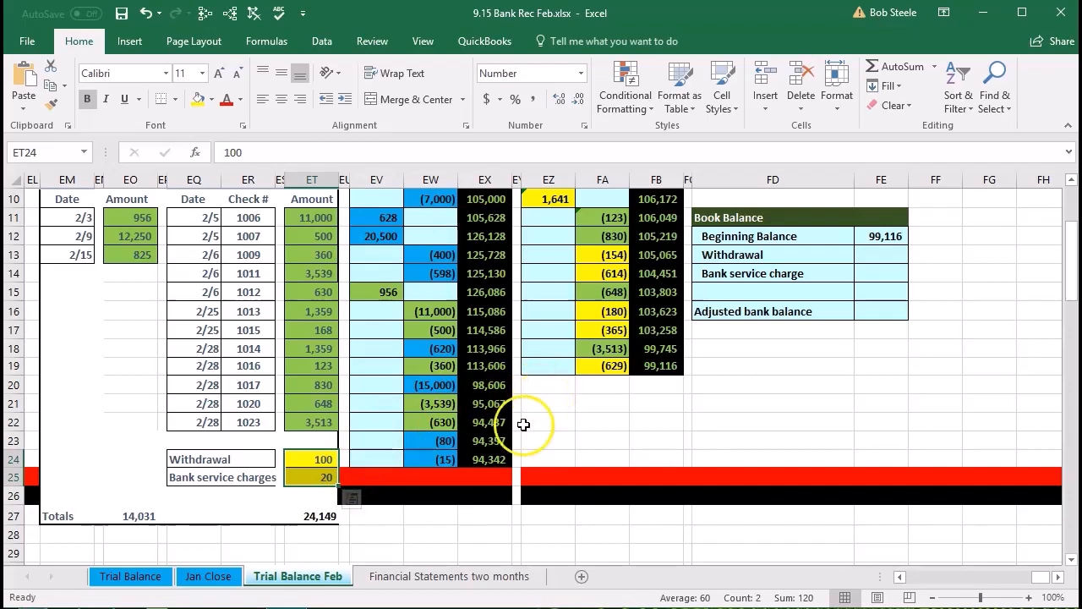
mouse_move(769, 279)
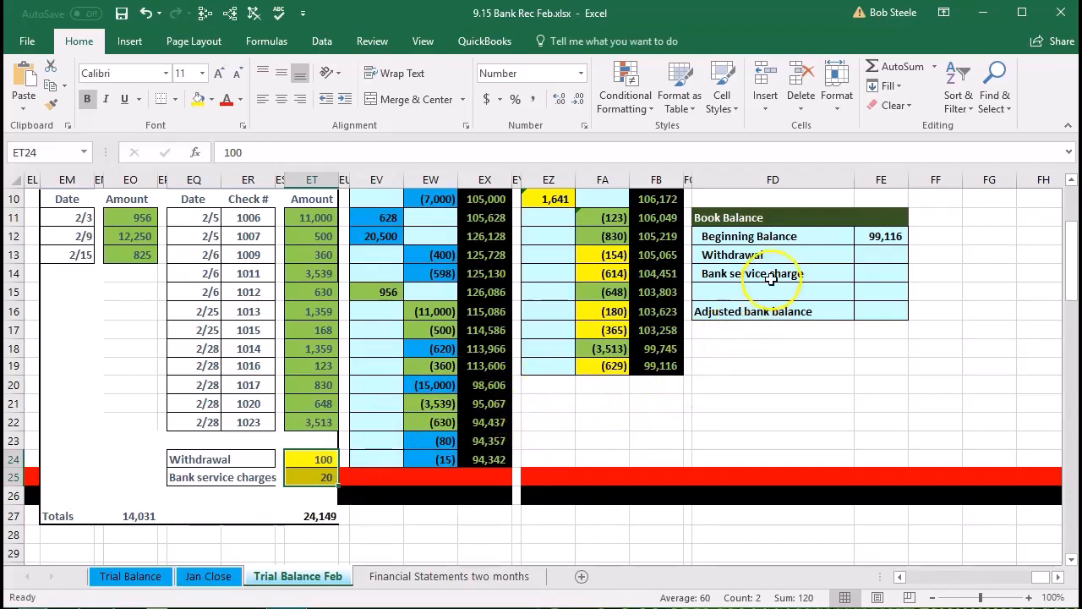
Record the withdrawal as -100 and the bank service charge as -20 under Book Balance
left_click(752, 273)
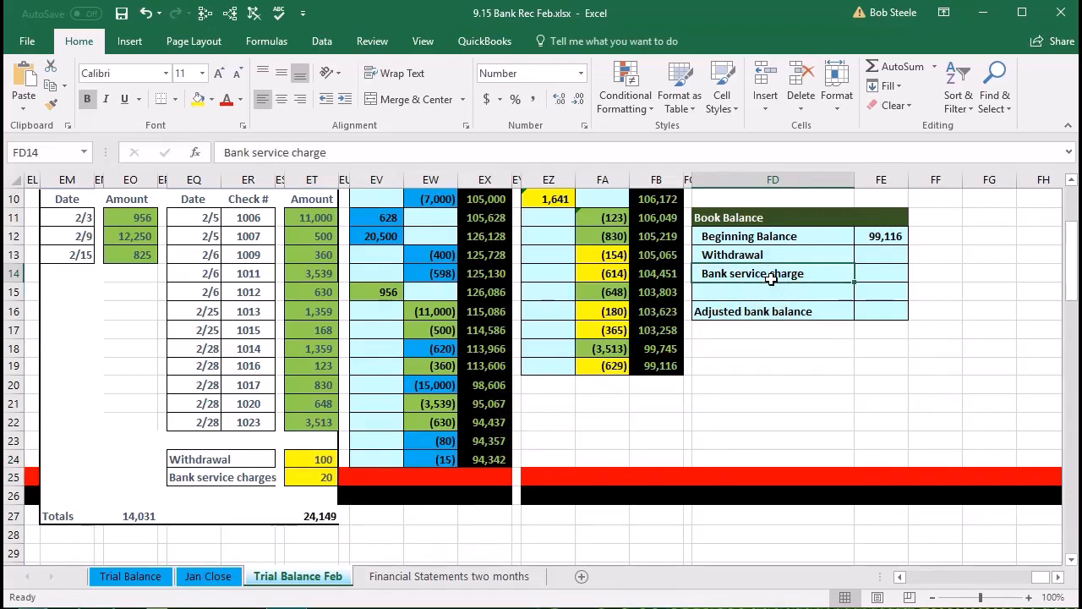
left_click(656, 366)
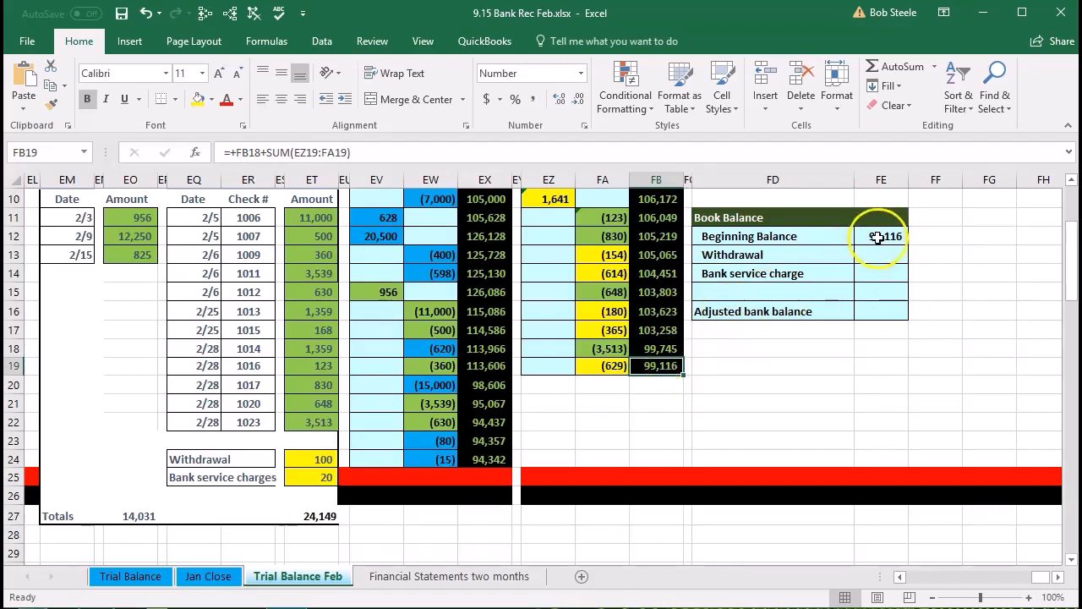
left_click(884, 236)
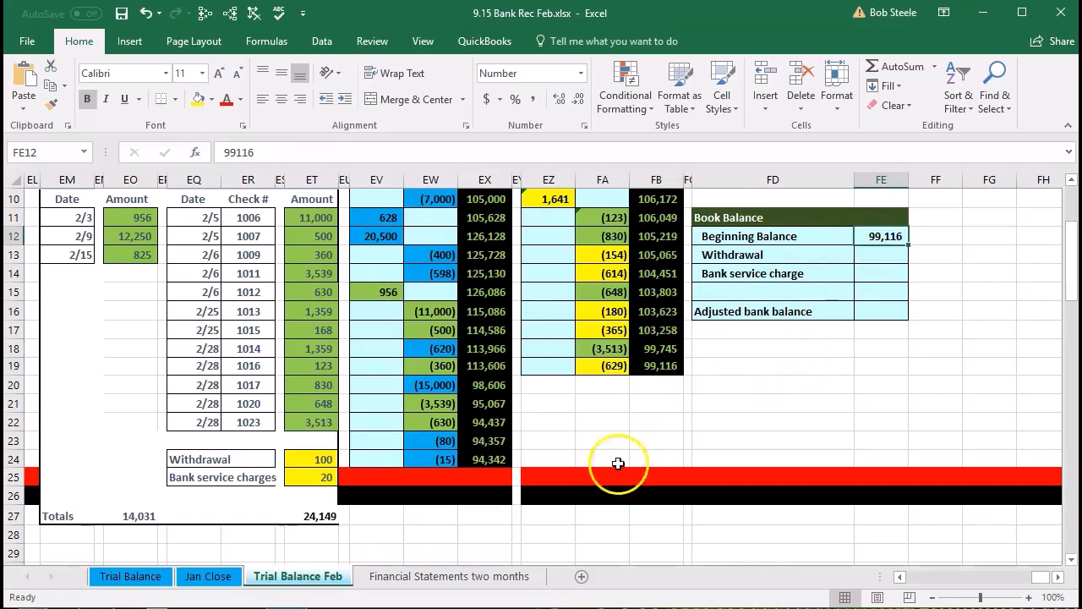
left_click(870, 255)
type("(100)")
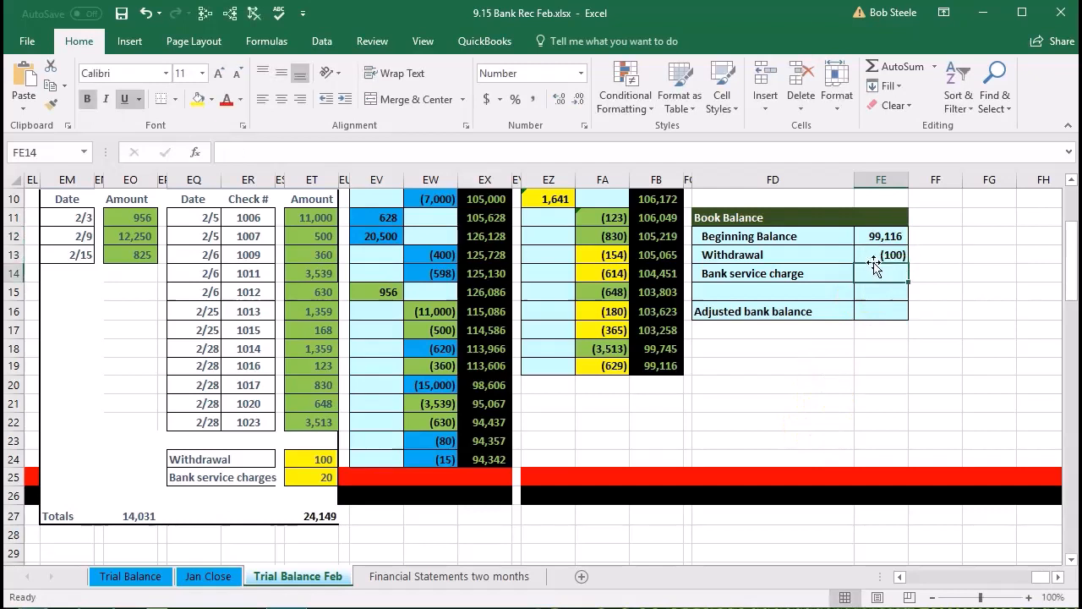
mouse_move(382, 451)
type("-")
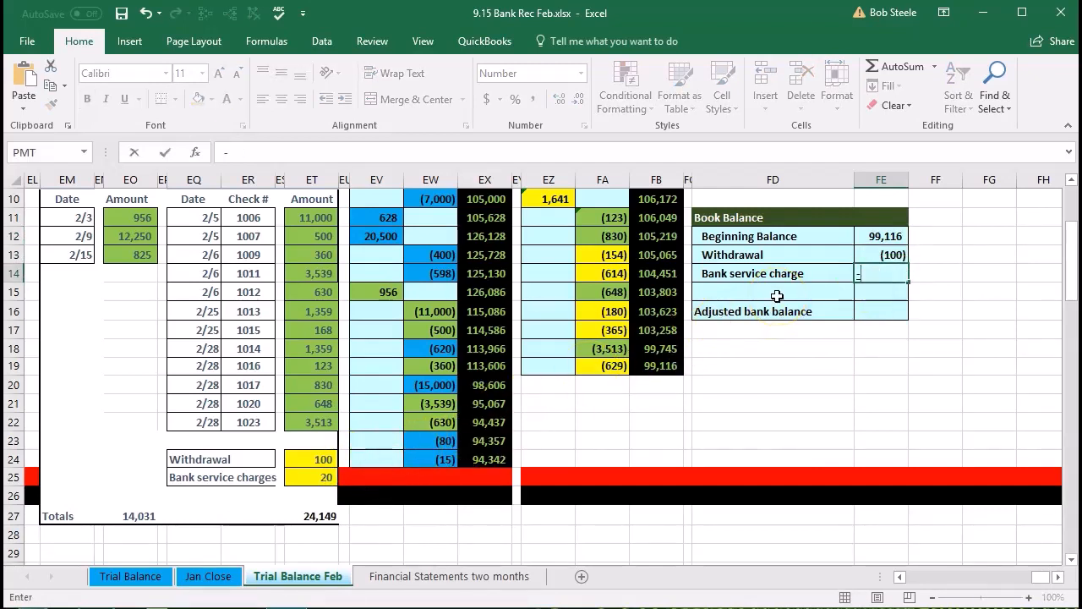
key("Return")
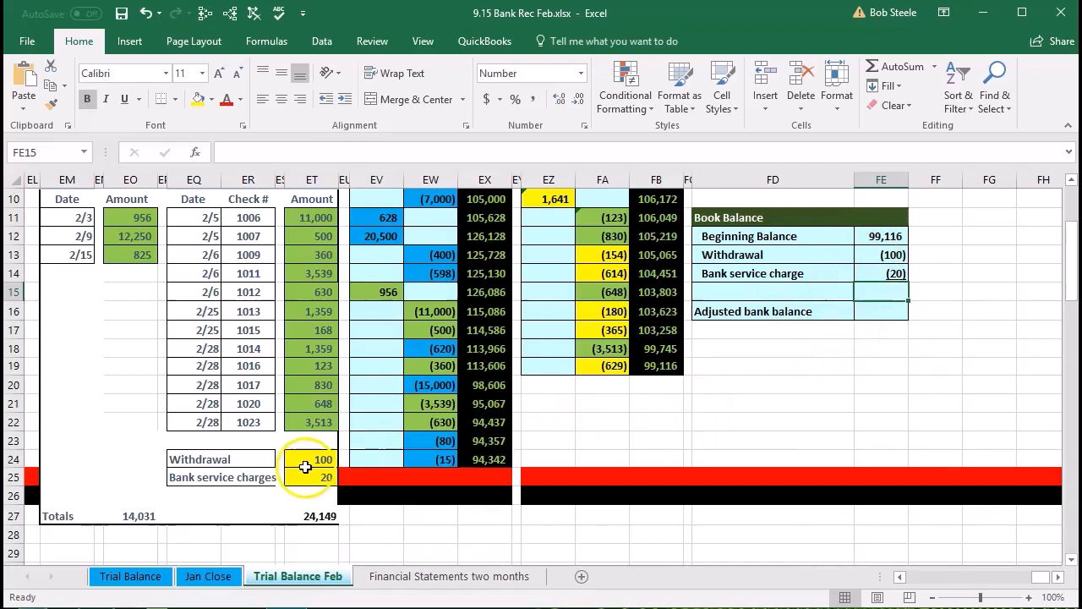
Change the fill colour of the withdrawal and service charge amounts
right_click(322, 459)
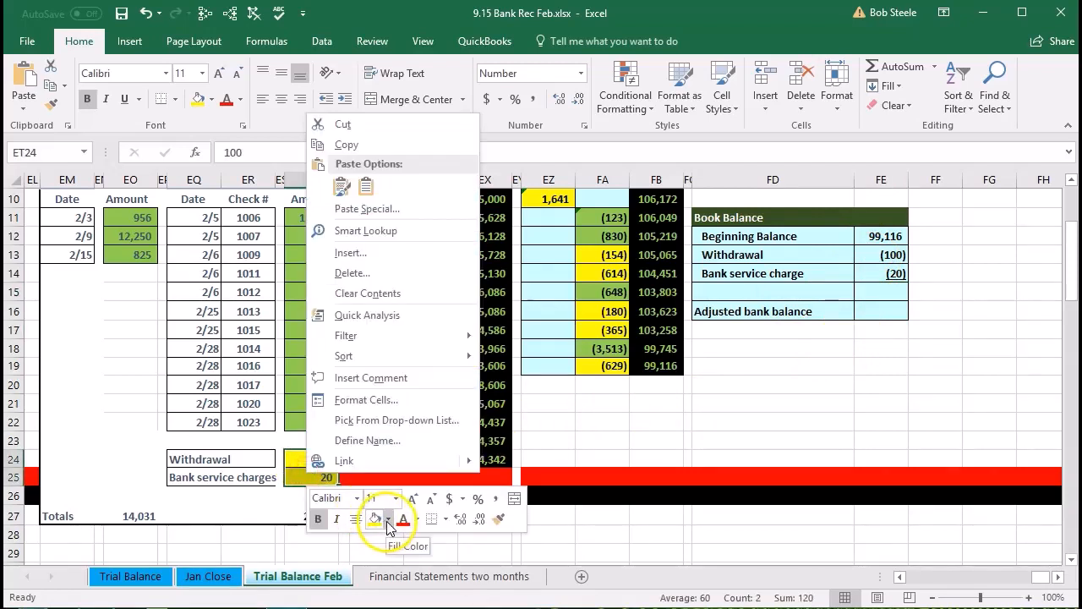
left_click(385, 519)
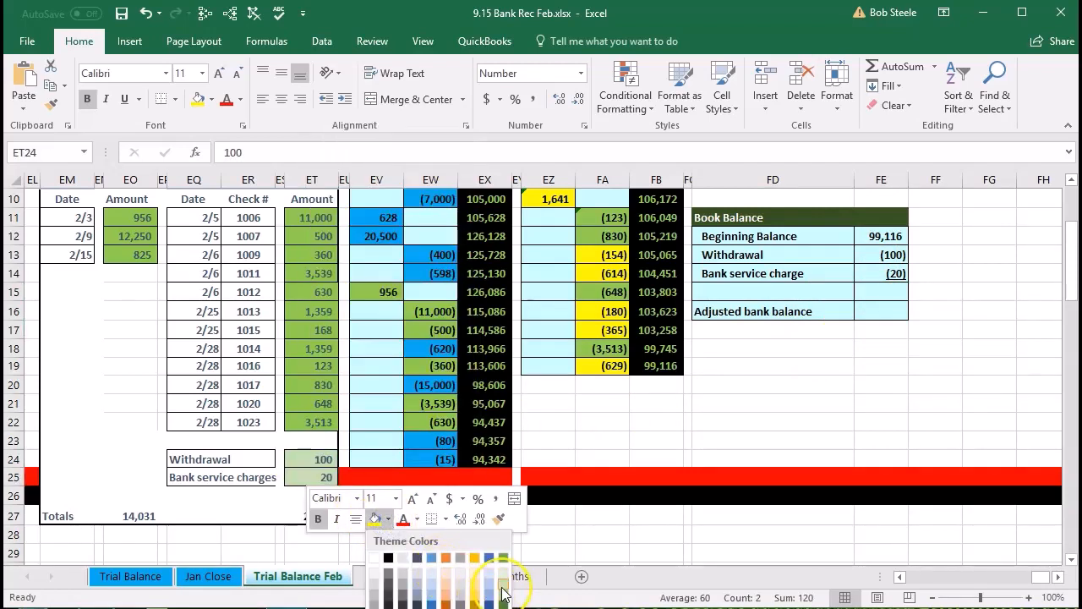
left_click(492, 582)
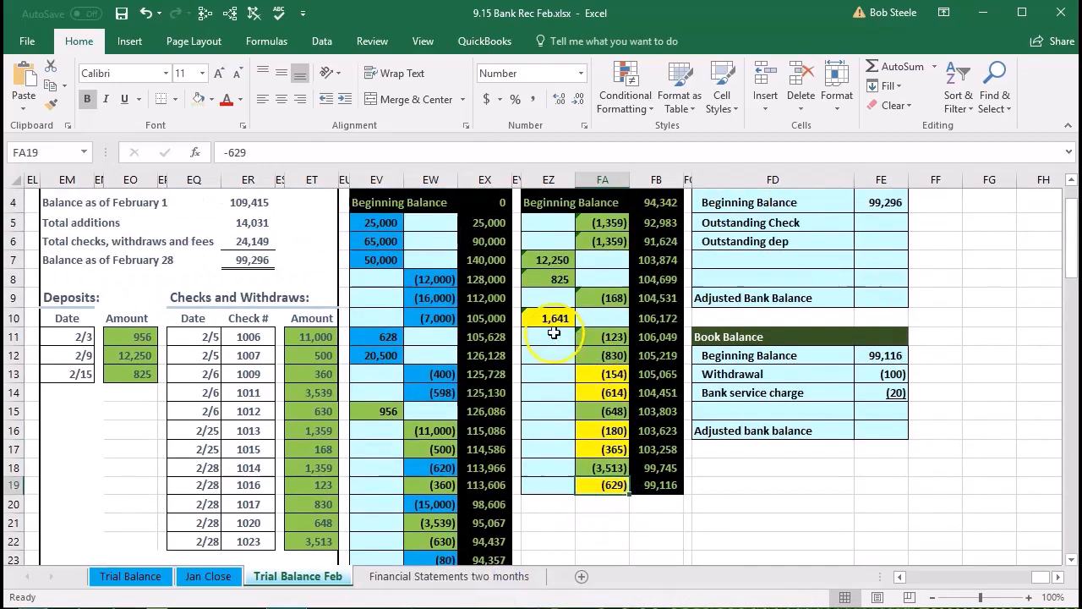
Enter 1,641 as the outstanding deposit and remove the highlight from its source cell
left_click(548, 317)
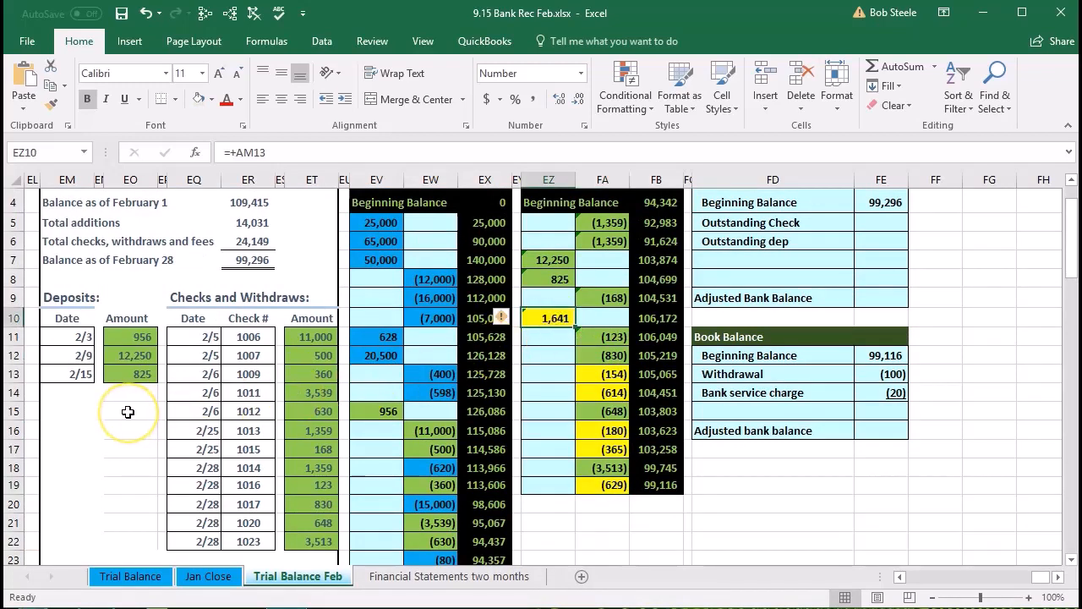
mouse_move(229, 374)
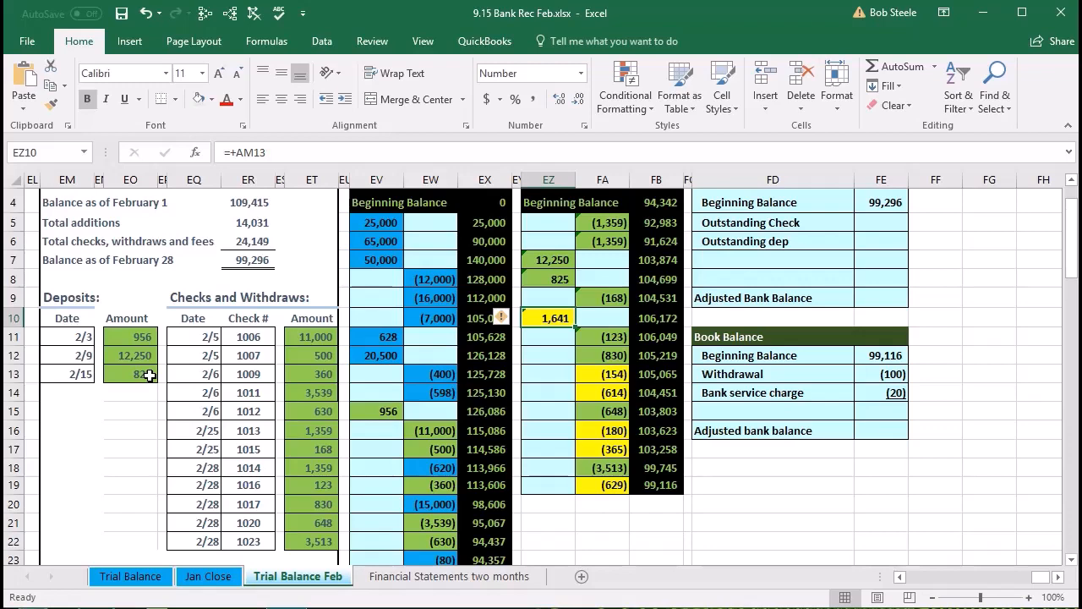
scroll("up", 3)
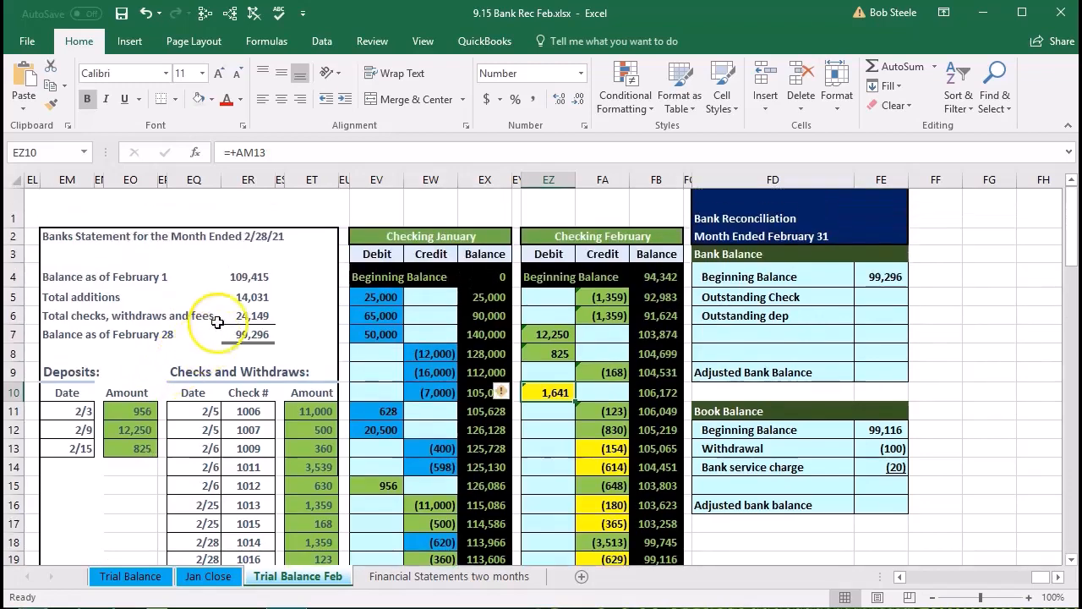
mouse_move(244, 283)
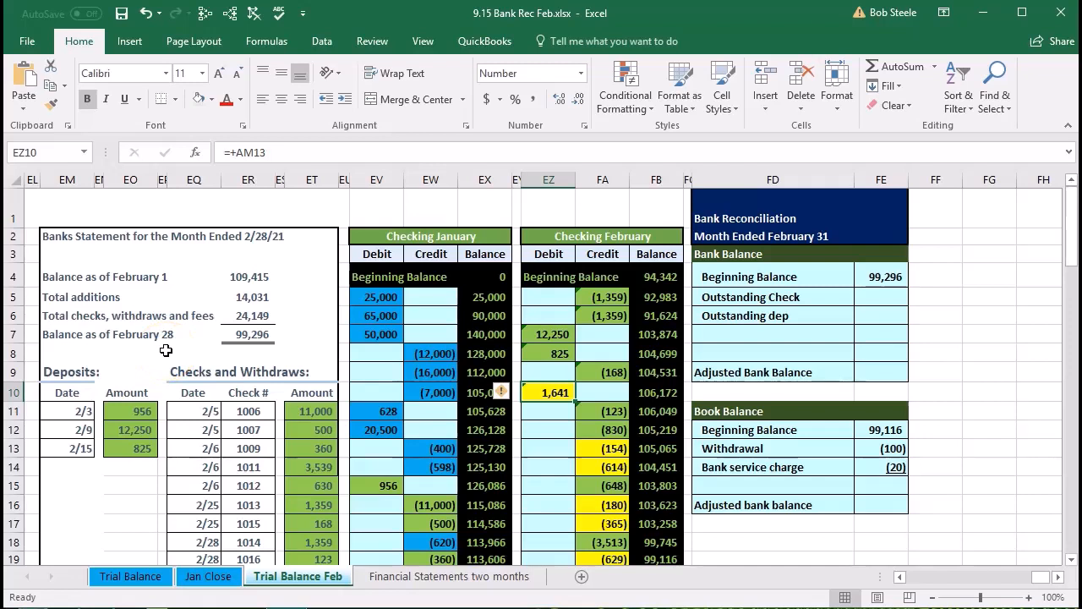
mouse_move(854, 320)
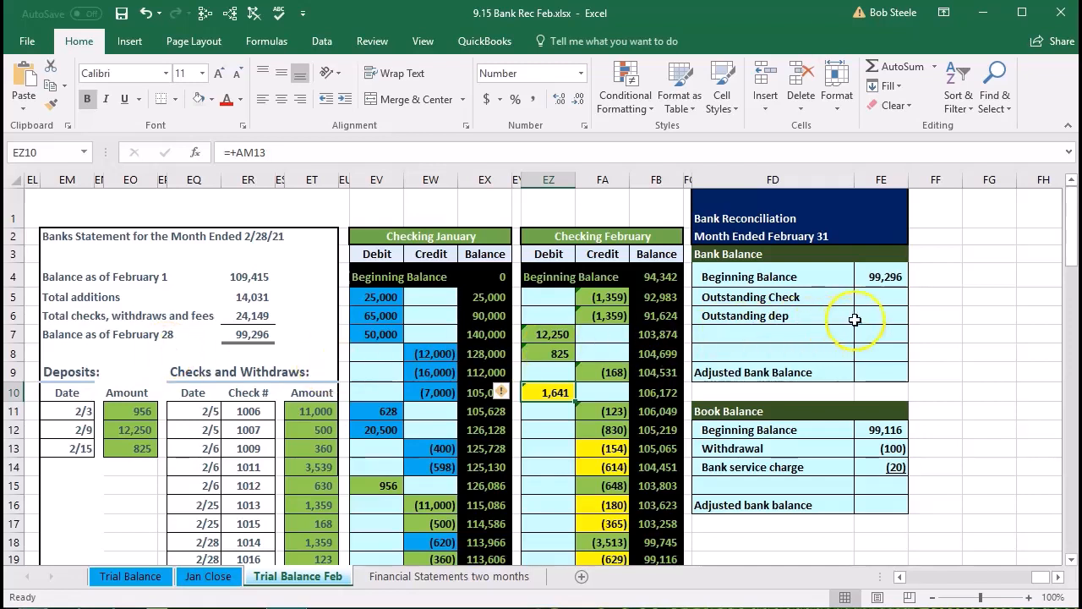
left_click(869, 315)
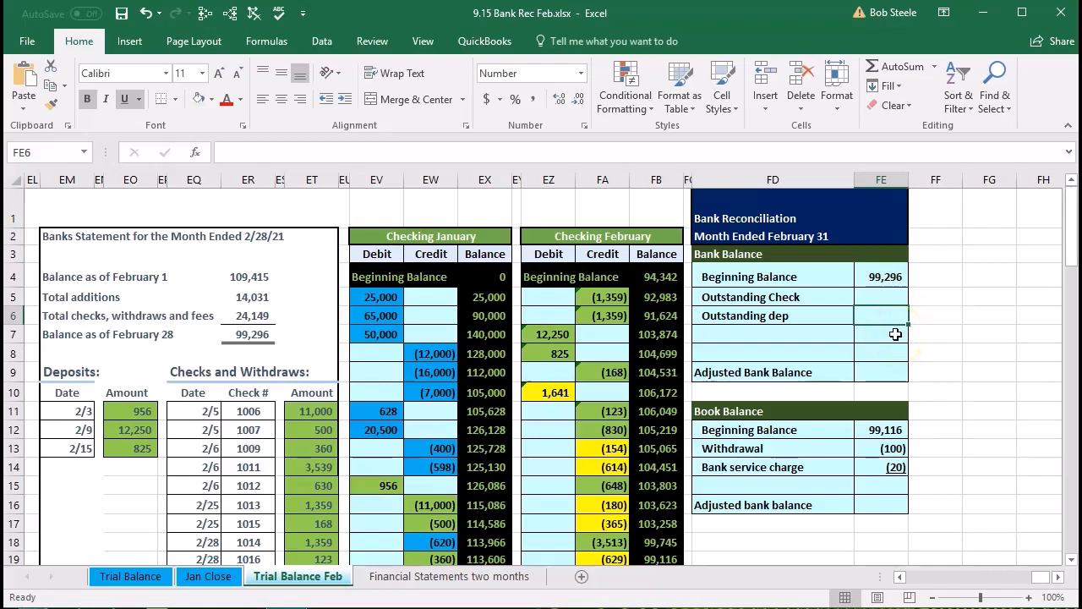
type("1641")
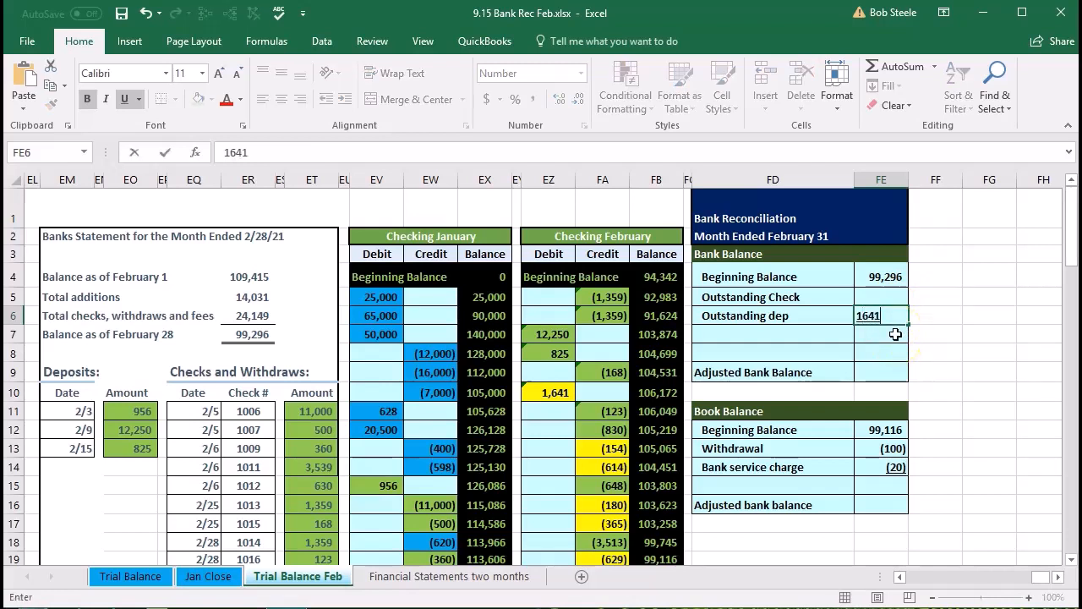
key("Return")
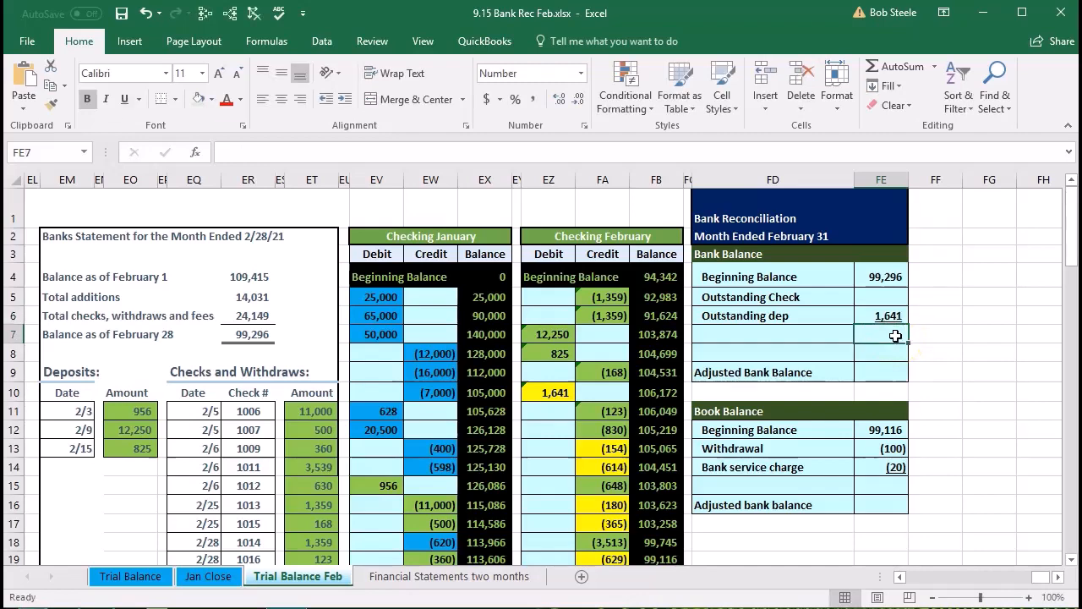
right_click(551, 392)
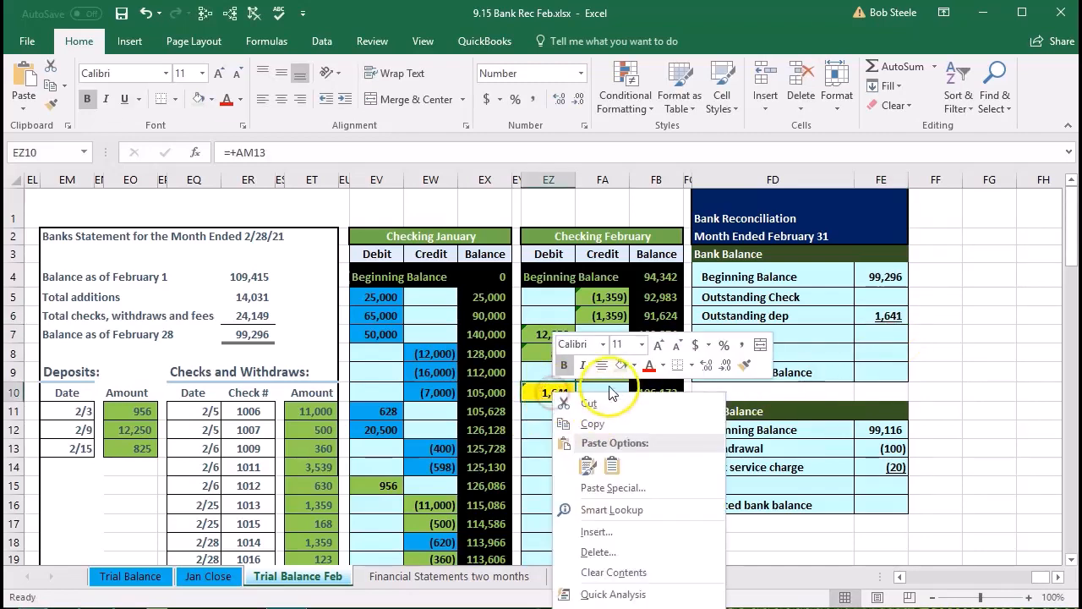
left_click(637, 365)
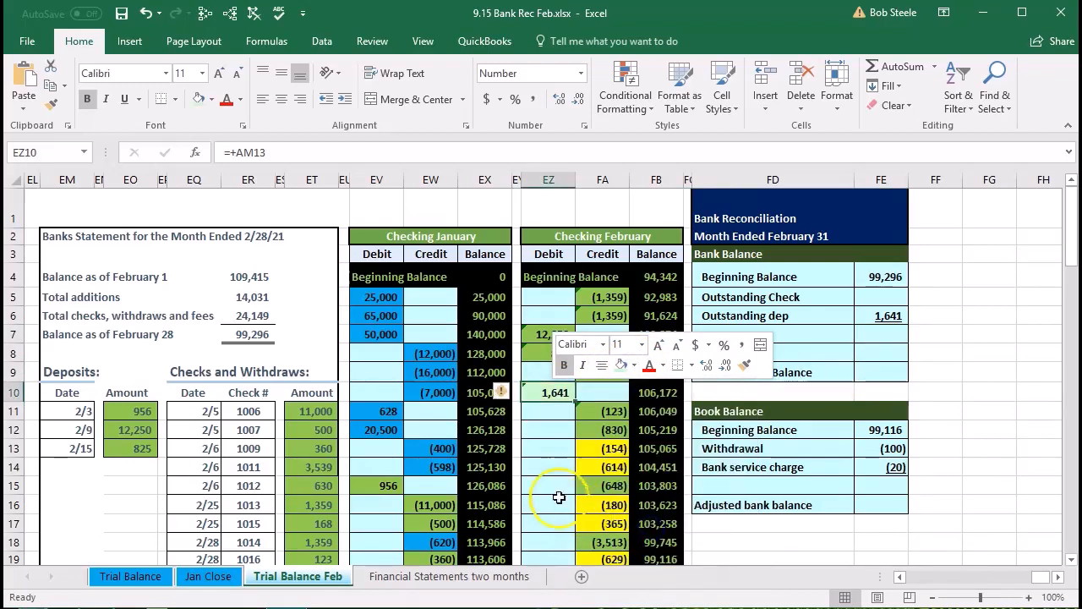
Select the uncleared check amounts, including the (629), (180) and (365) checks
left_click(599, 373)
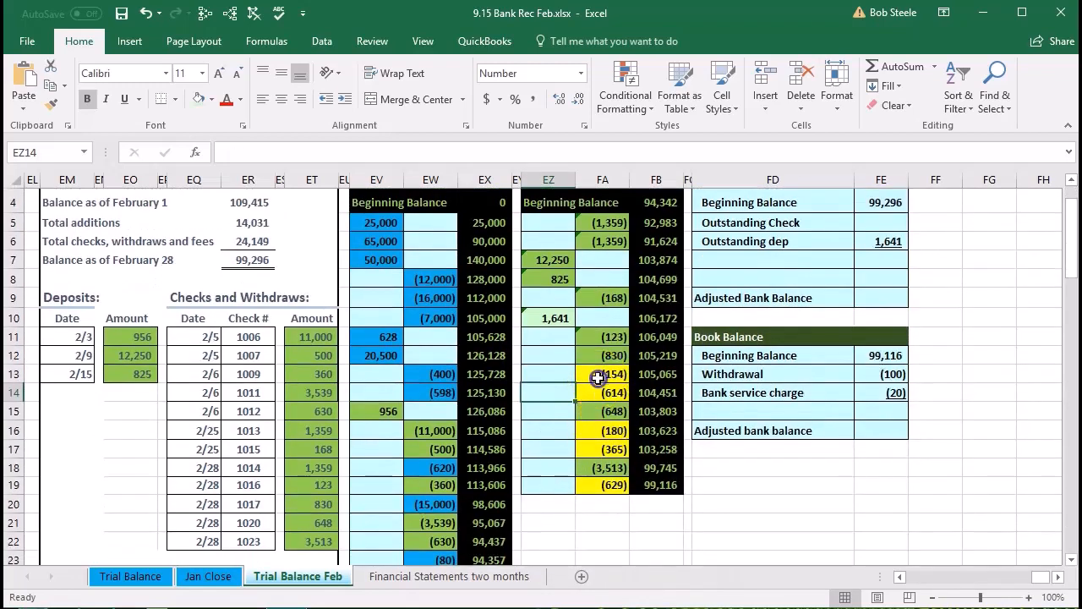
left_click(609, 484)
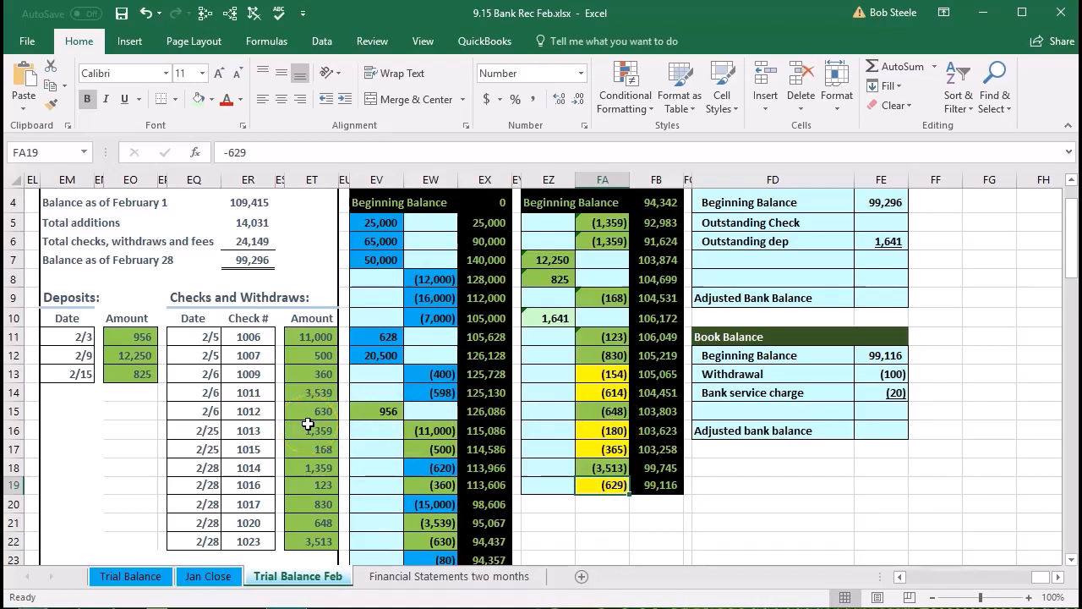
left_click(602, 373)
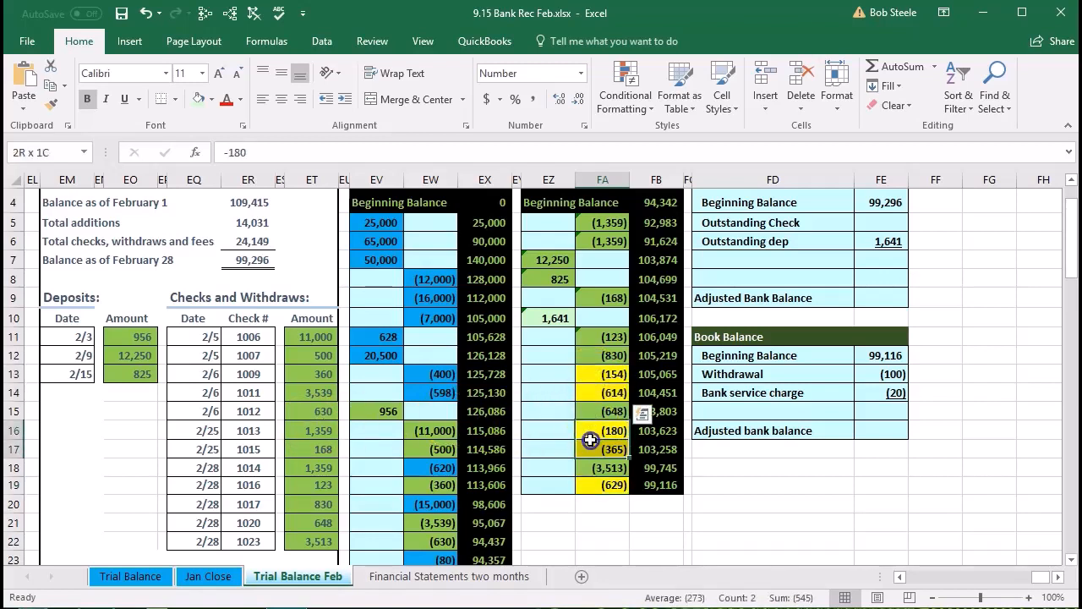
left_click(602, 431)
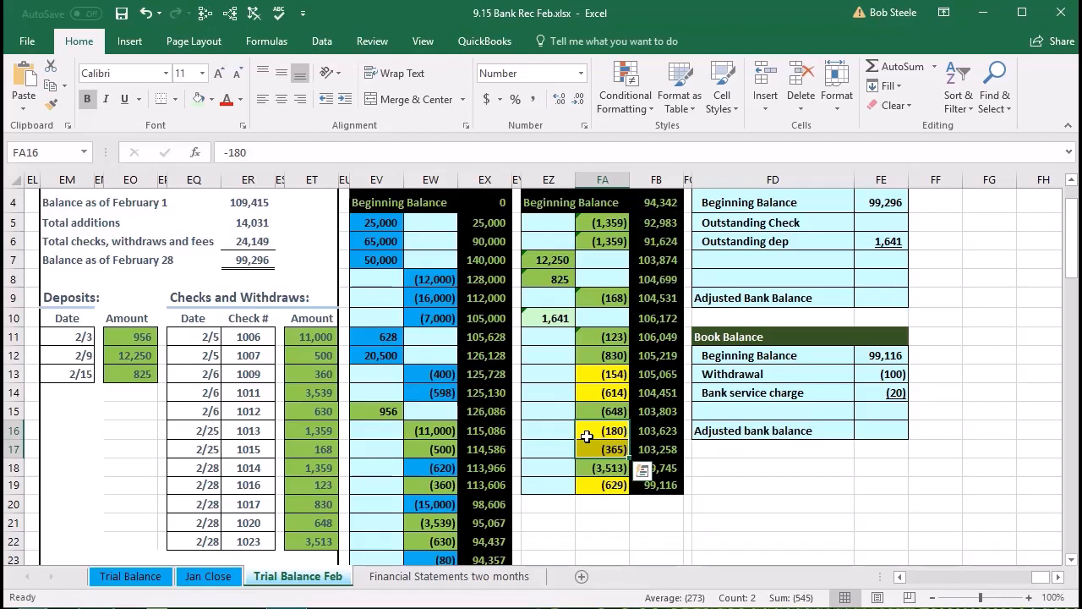
left_click(881, 201)
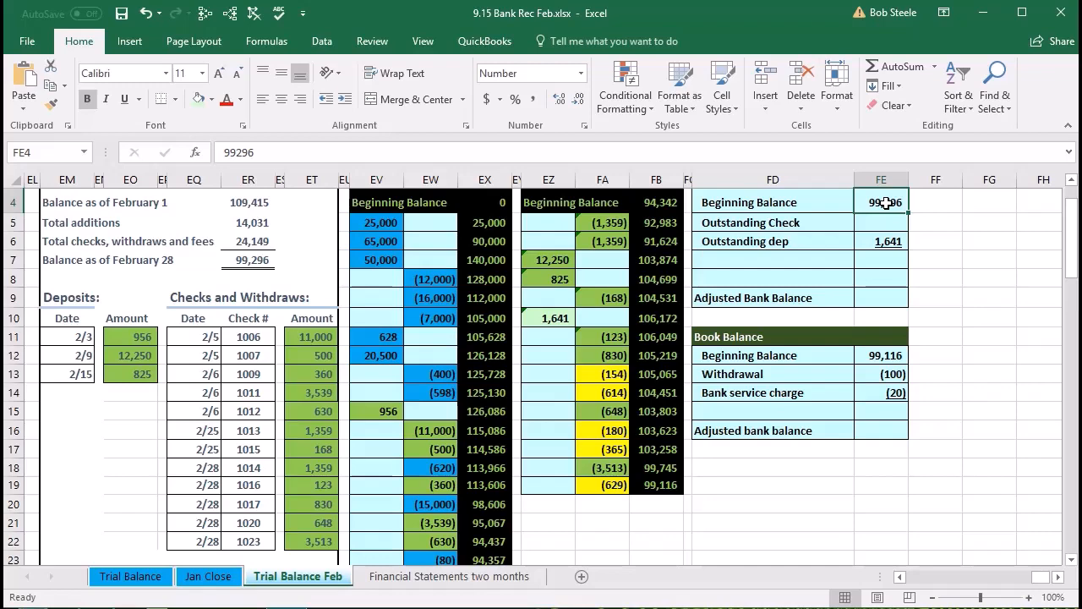
left_click(880, 222)
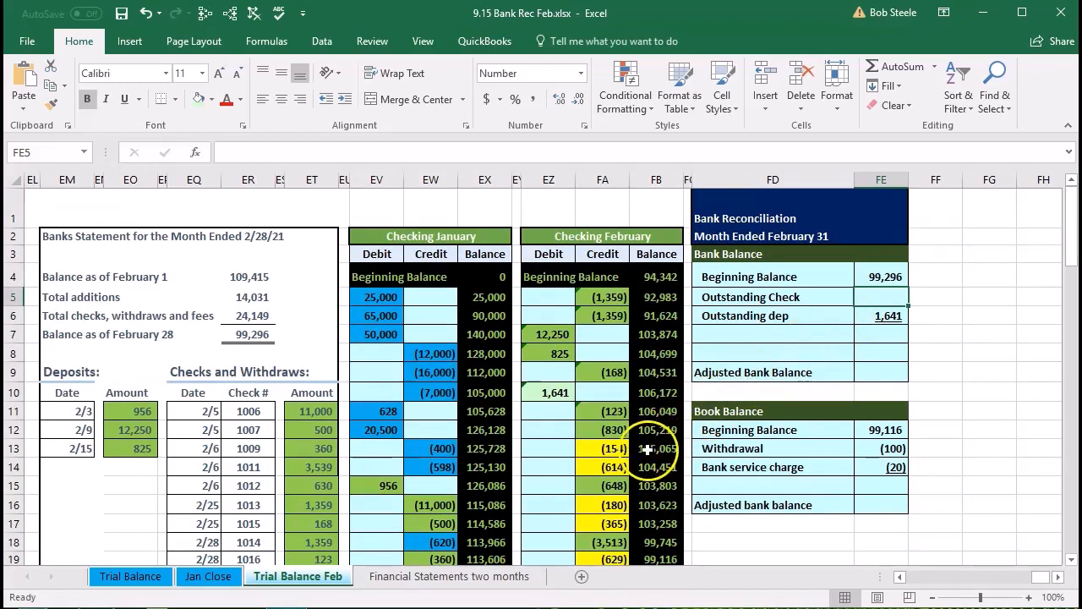
left_click(603, 448)
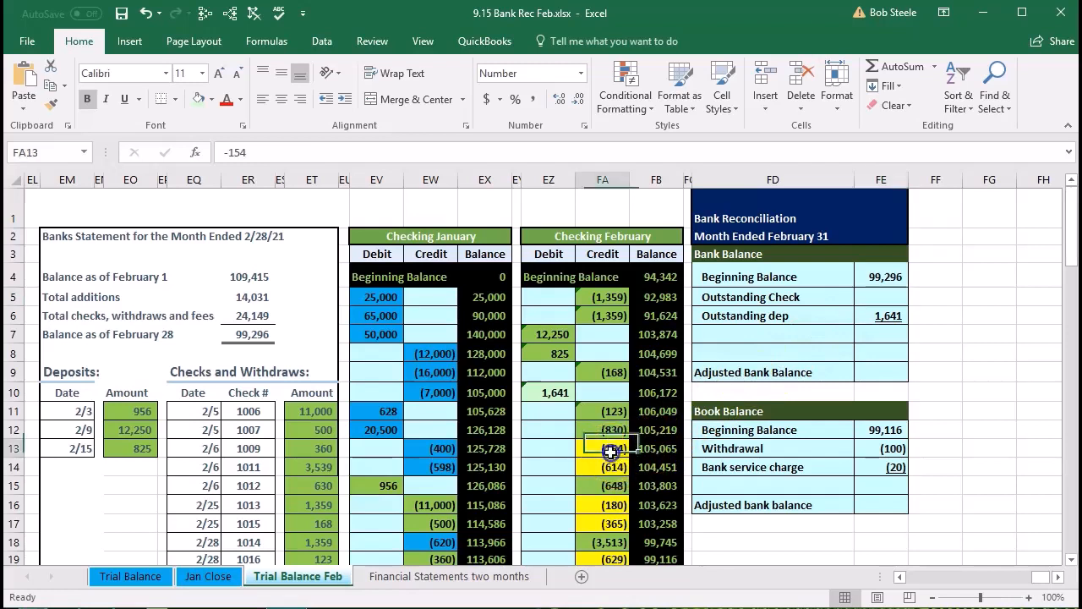
scroll("down", 3)
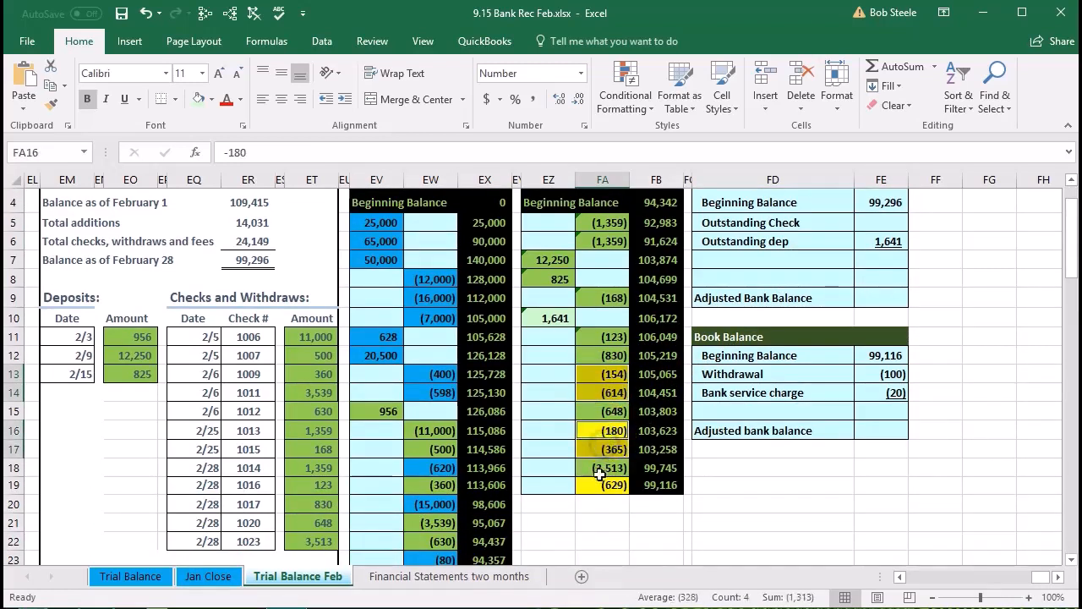
left_click(603, 484)
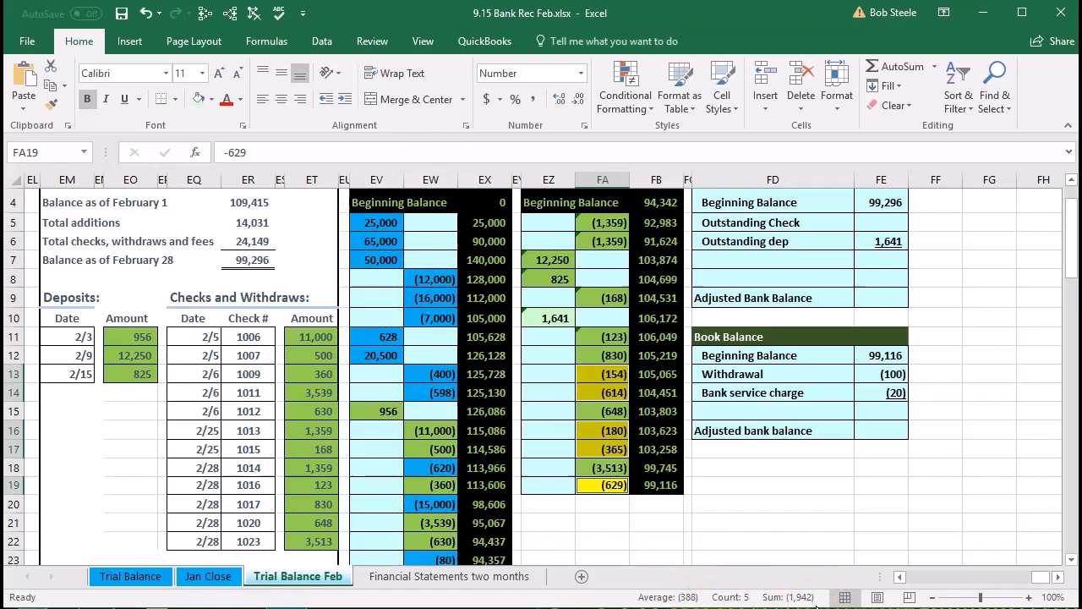
Build the Outstanding Check formula adding the (154), (614), (180) and (365) checks, dismissing the dependents message
left_click(881, 222)
type("=")
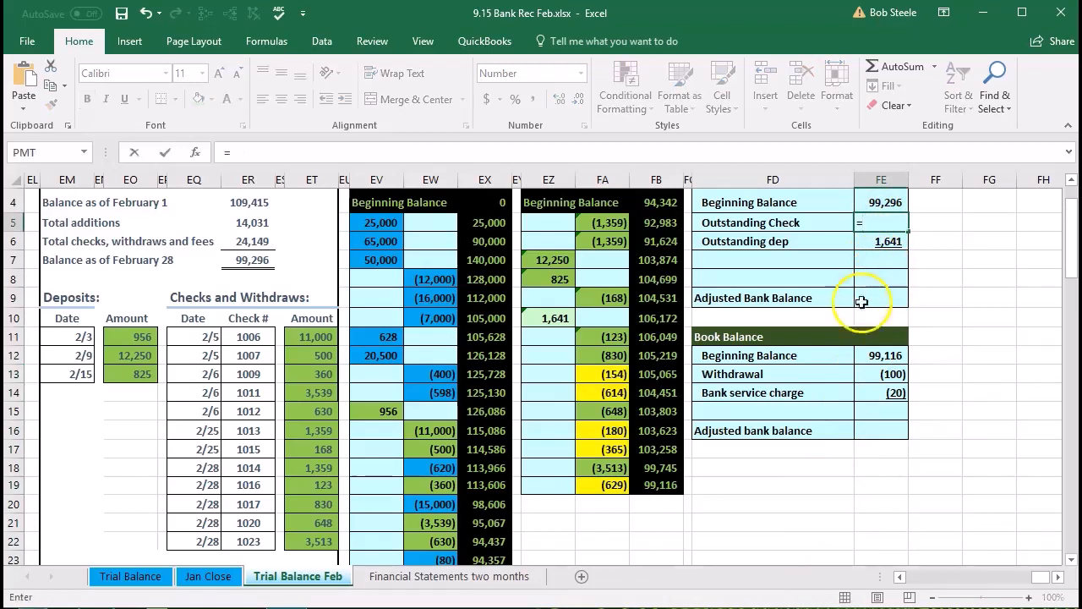
left_click(601, 373)
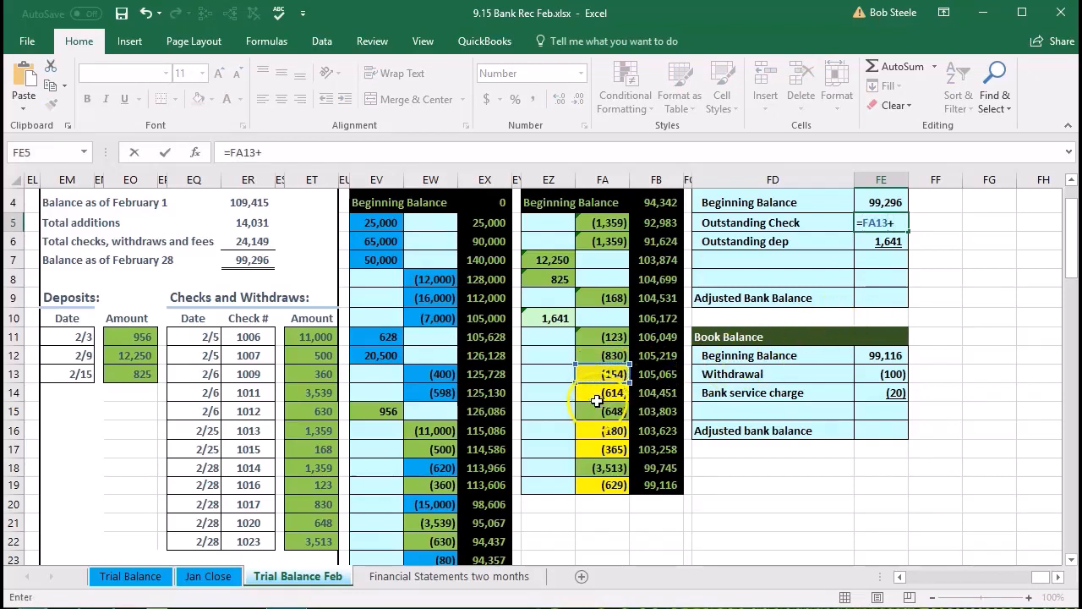
left_click(602, 392)
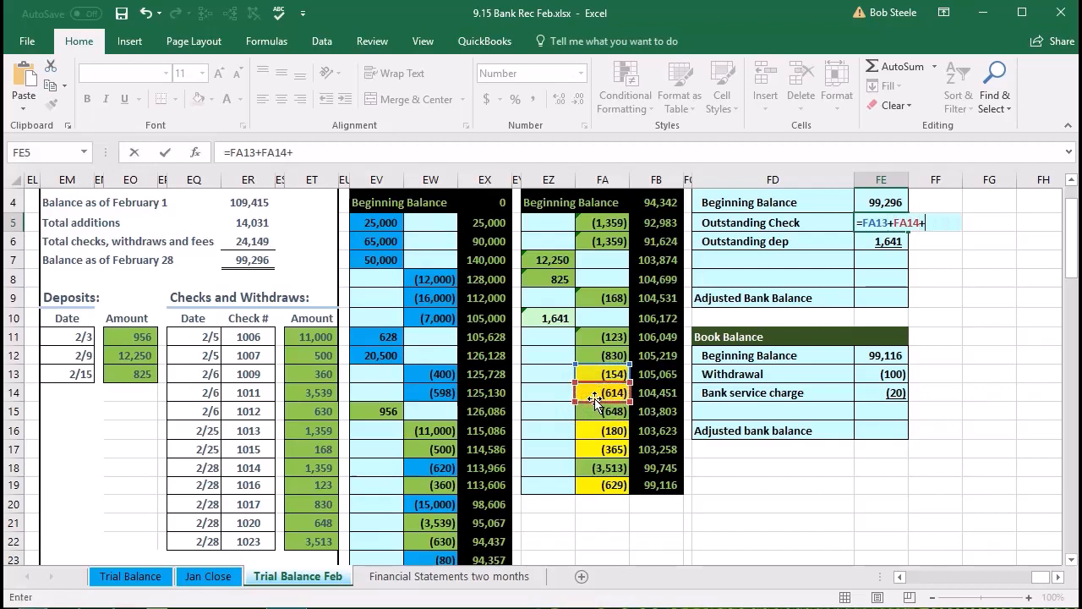
left_click(602, 430)
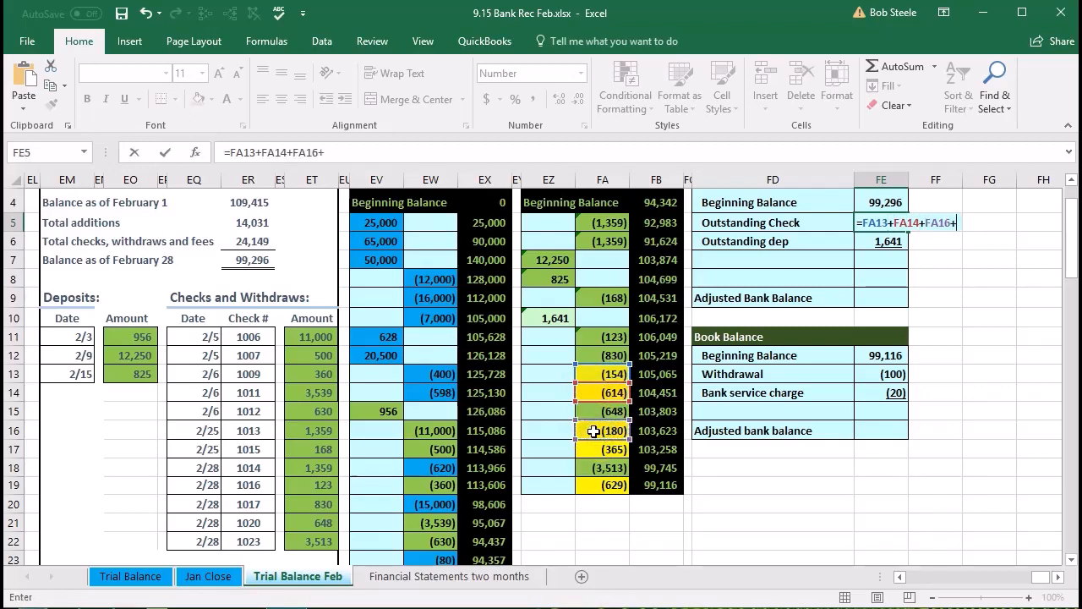
left_click(602, 449)
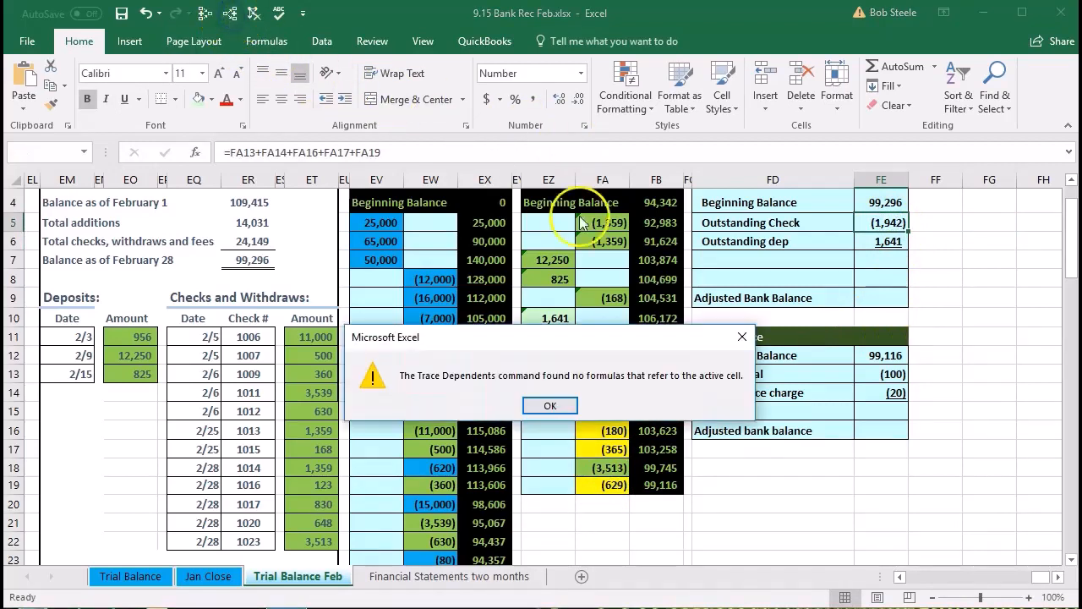
left_click(550, 405)
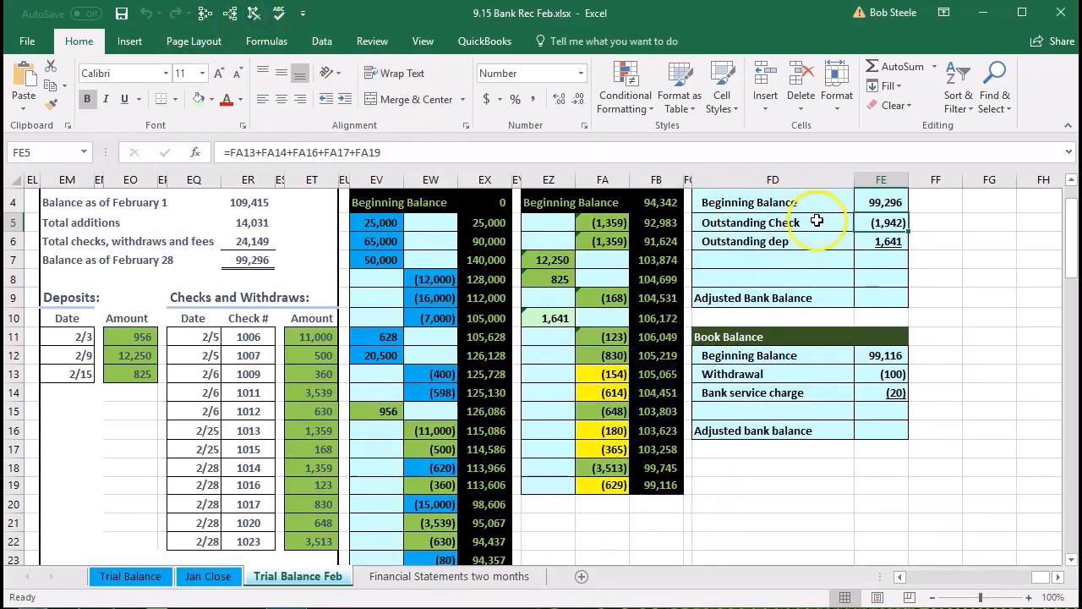
mouse_move(901, 326)
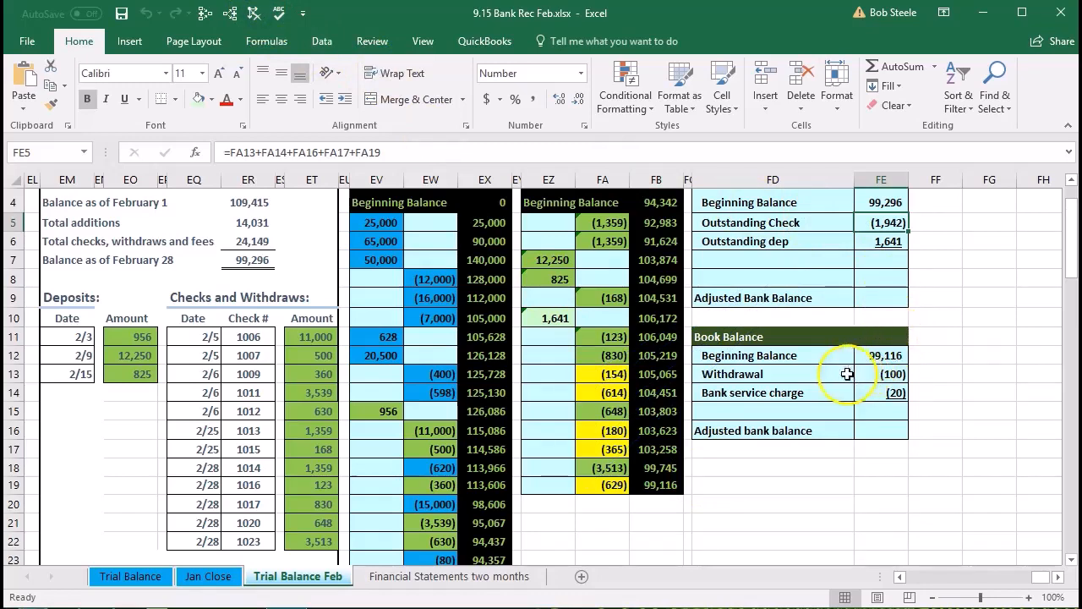
mouse_move(799, 398)
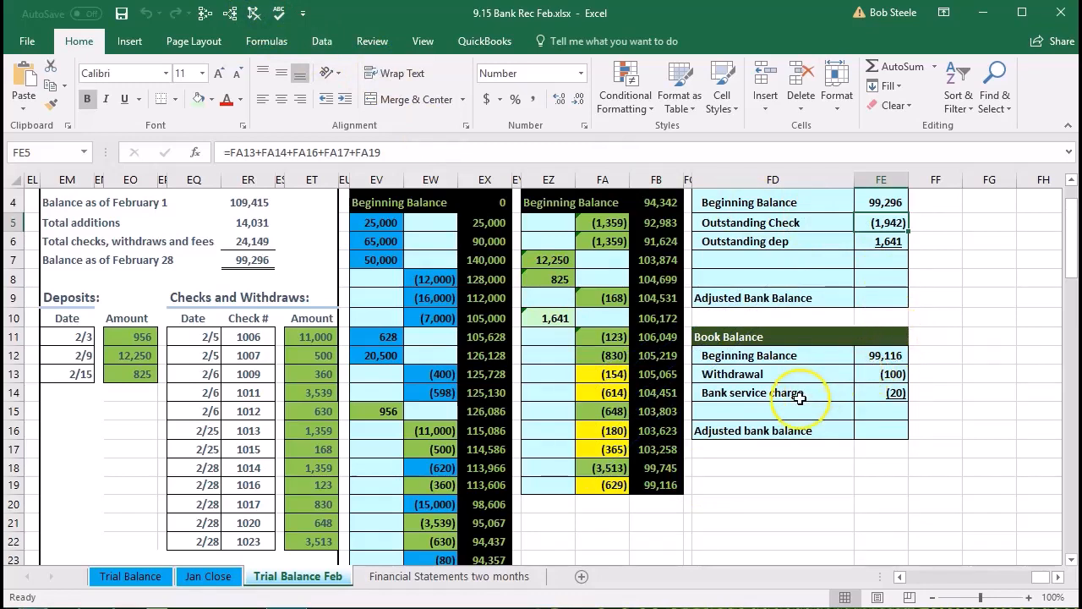
mouse_move(794, 402)
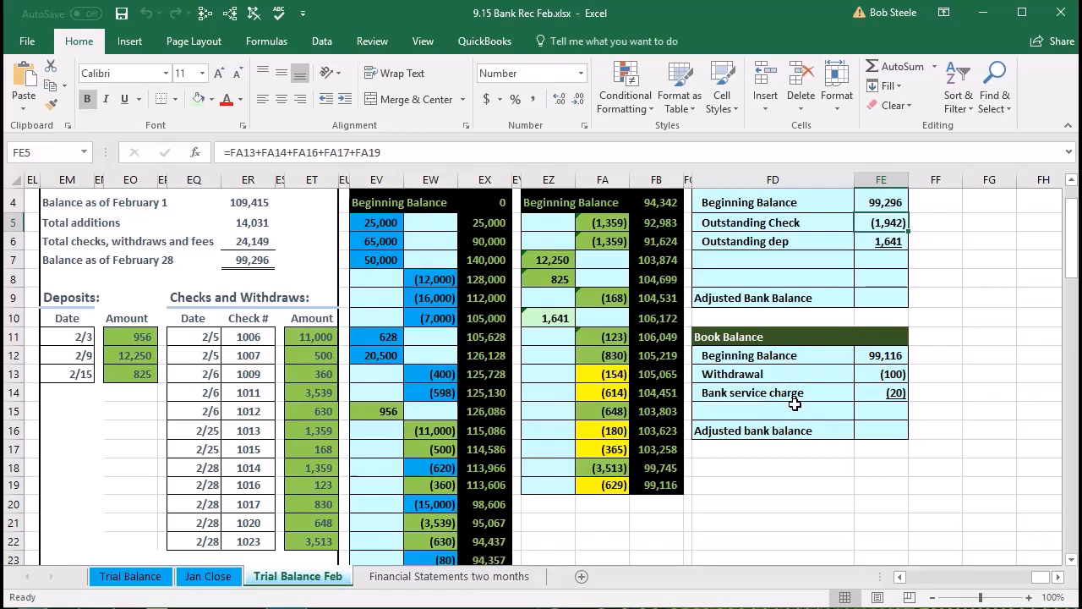
Sum the beginning balance, outstanding check and deposit into the Adjusted Bank Balance, giving 98,995
left_click(881, 298)
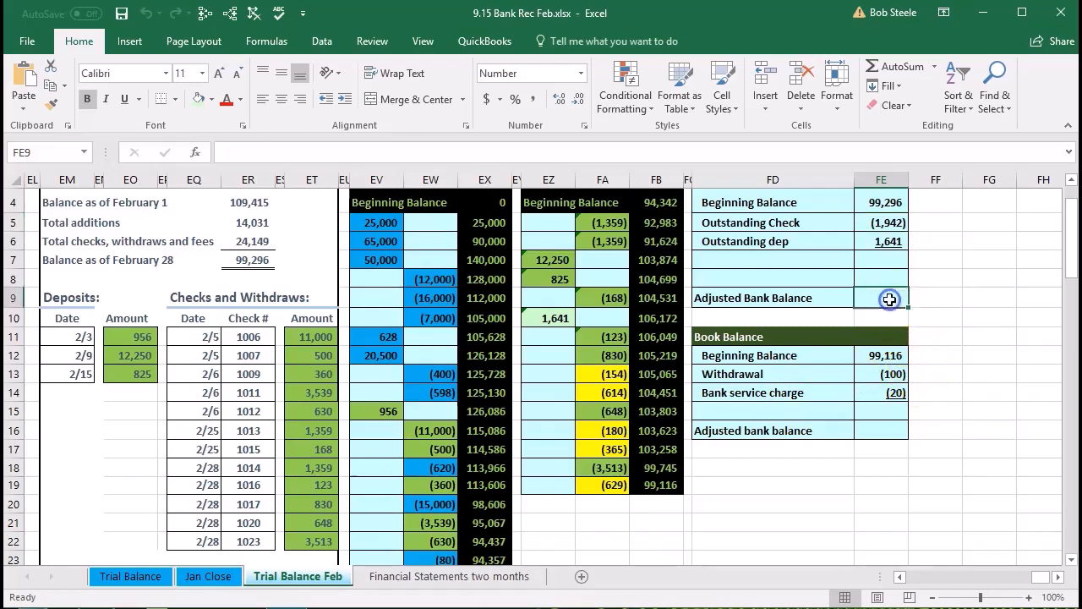
mouse_move(925, 209)
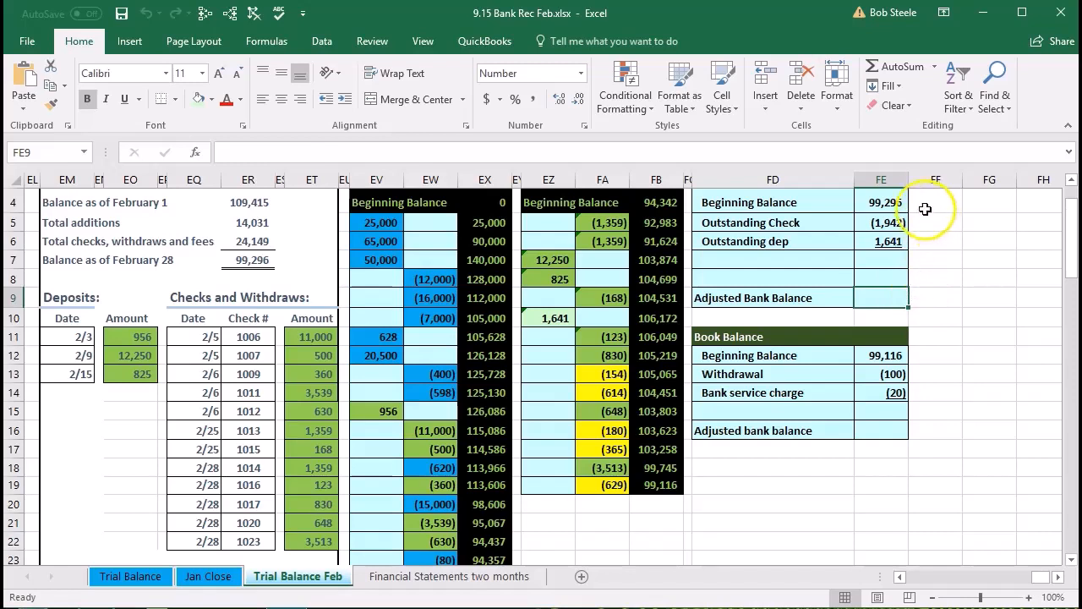
left_click(882, 241)
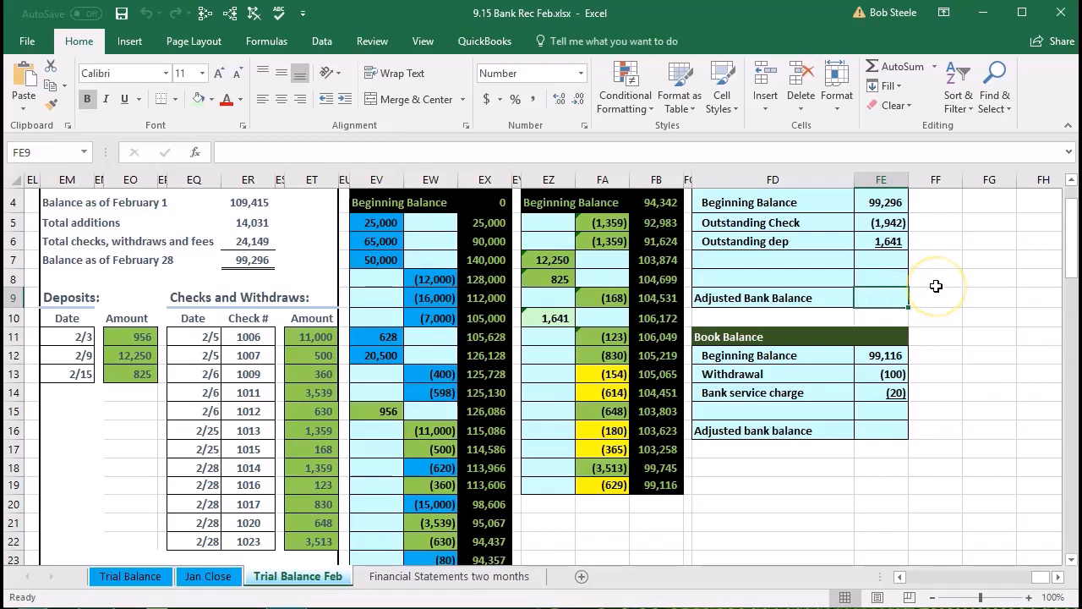
type("=sum")
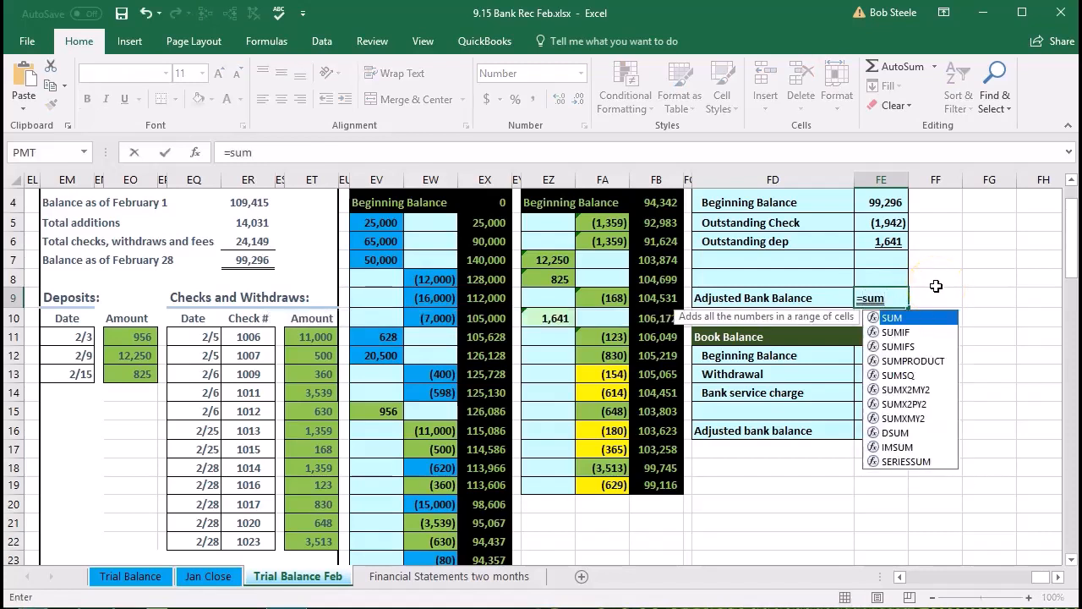
left_click(881, 201)
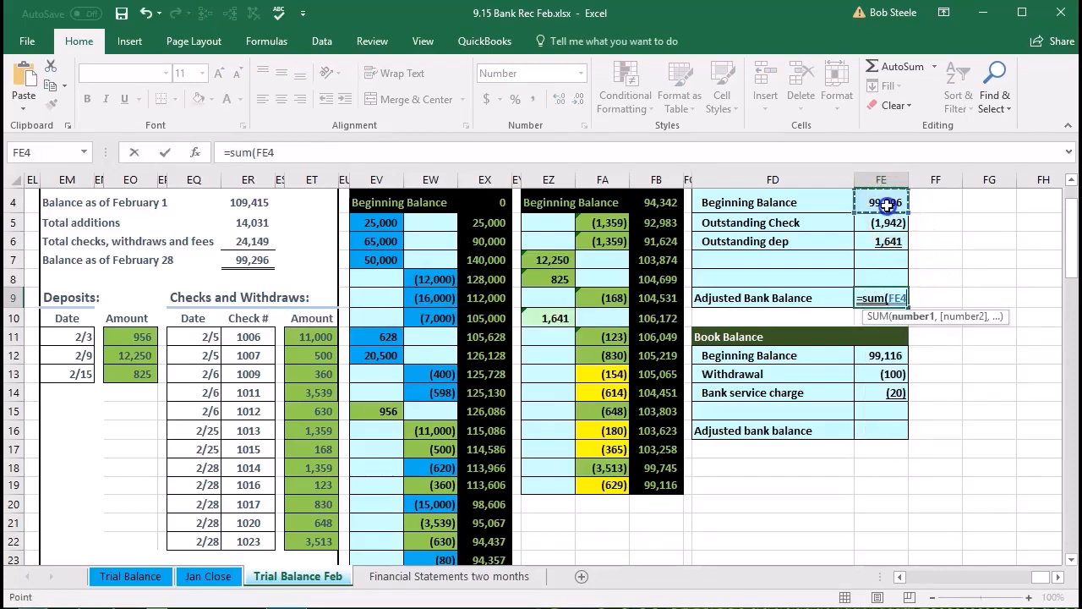
left_click_drag(881, 201, 882, 241)
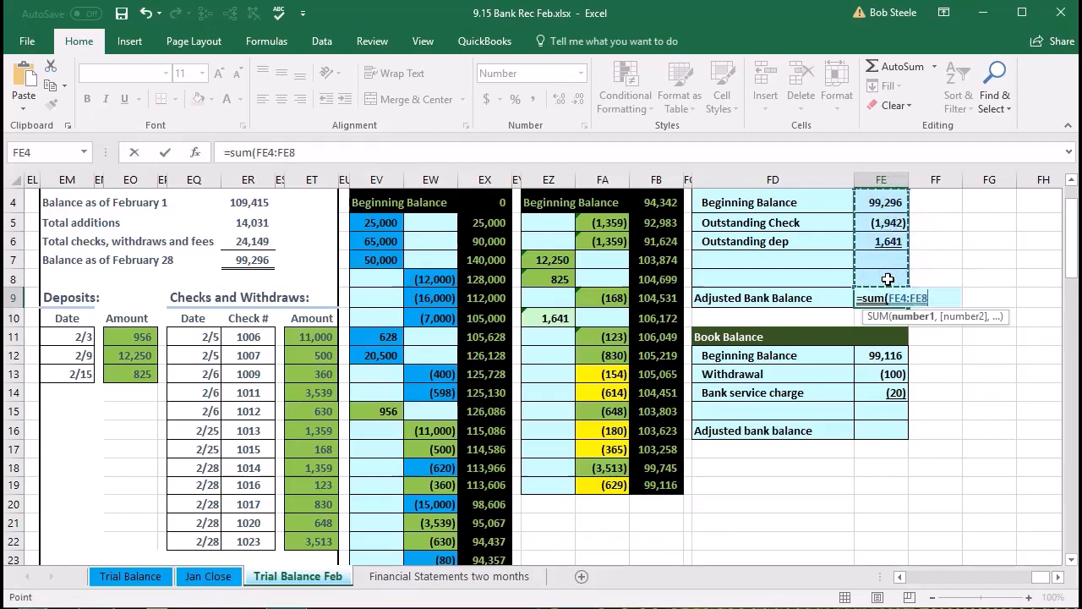
key("Return")
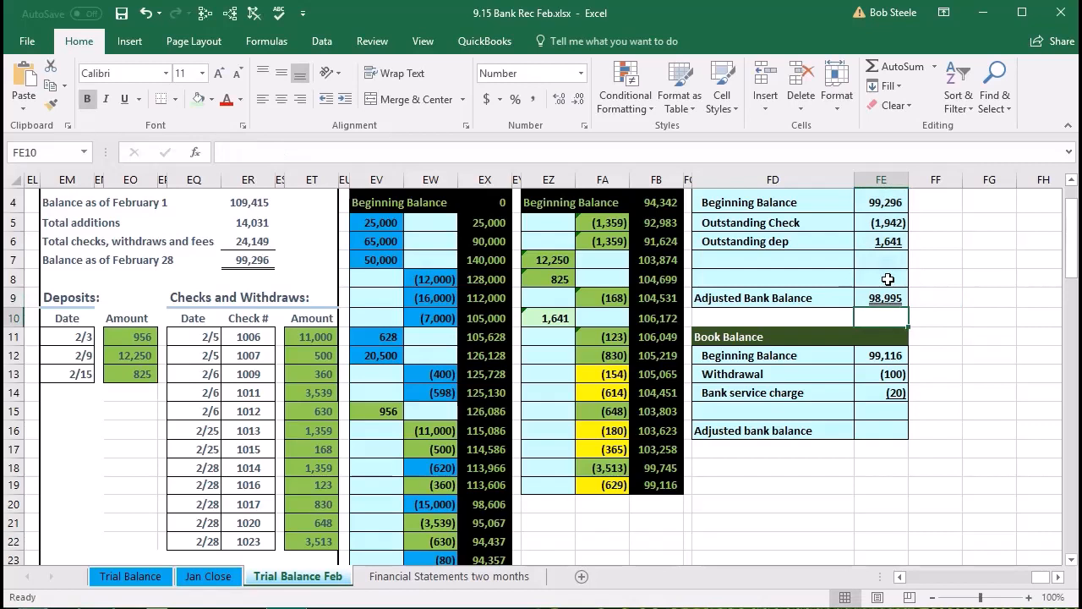
mouse_move(906, 337)
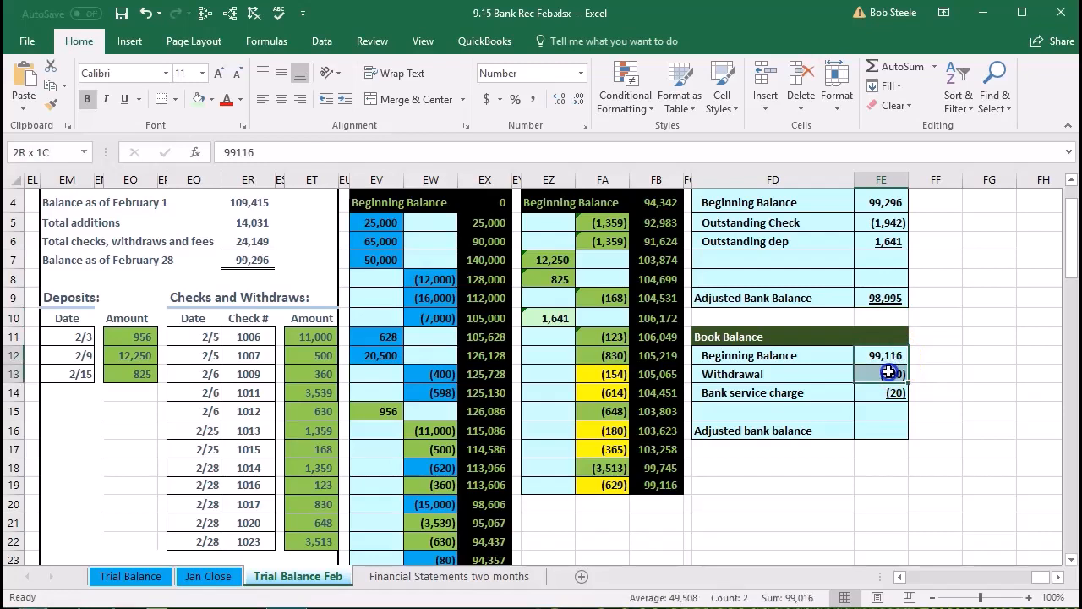
SUM the book beginning balance, withdrawal and service charge into the adjusted book balance of 98,996
left_click(877, 432)
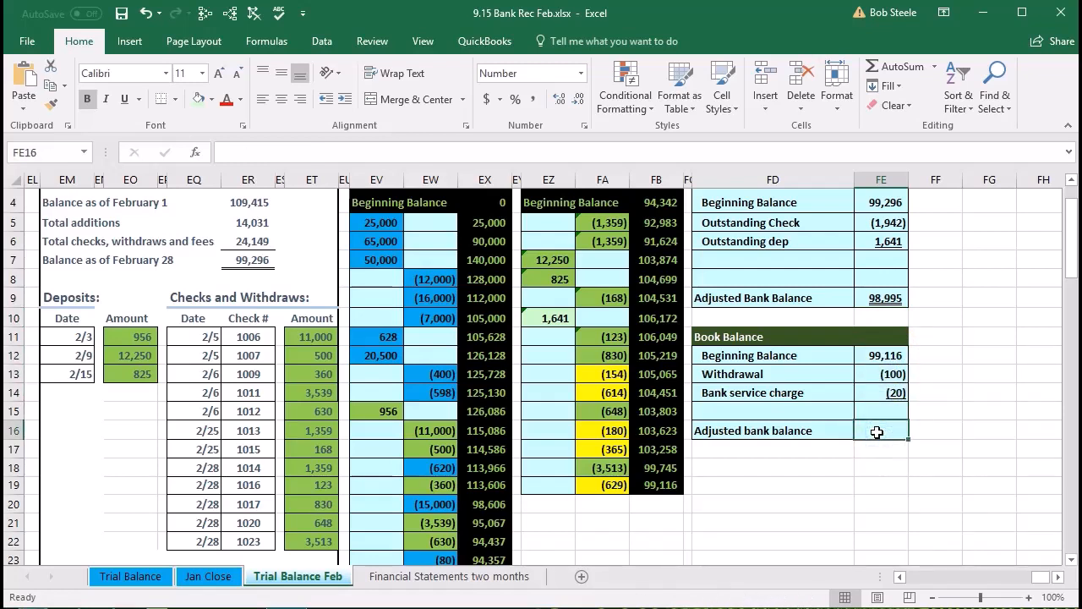
type("=su")
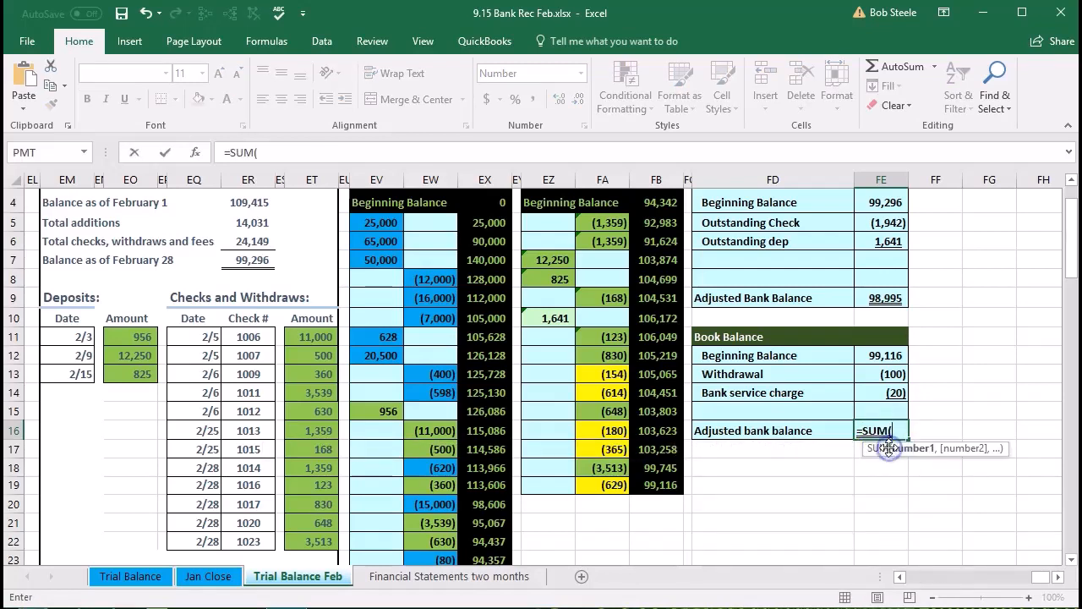
left_click(882, 355)
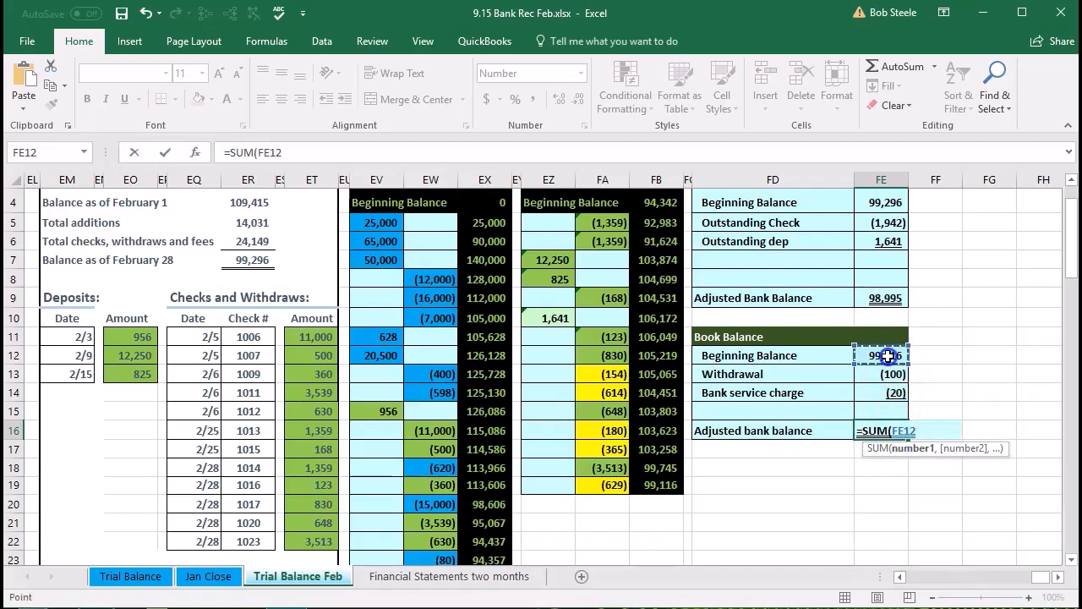
left_click_drag(881, 355, 881, 410)
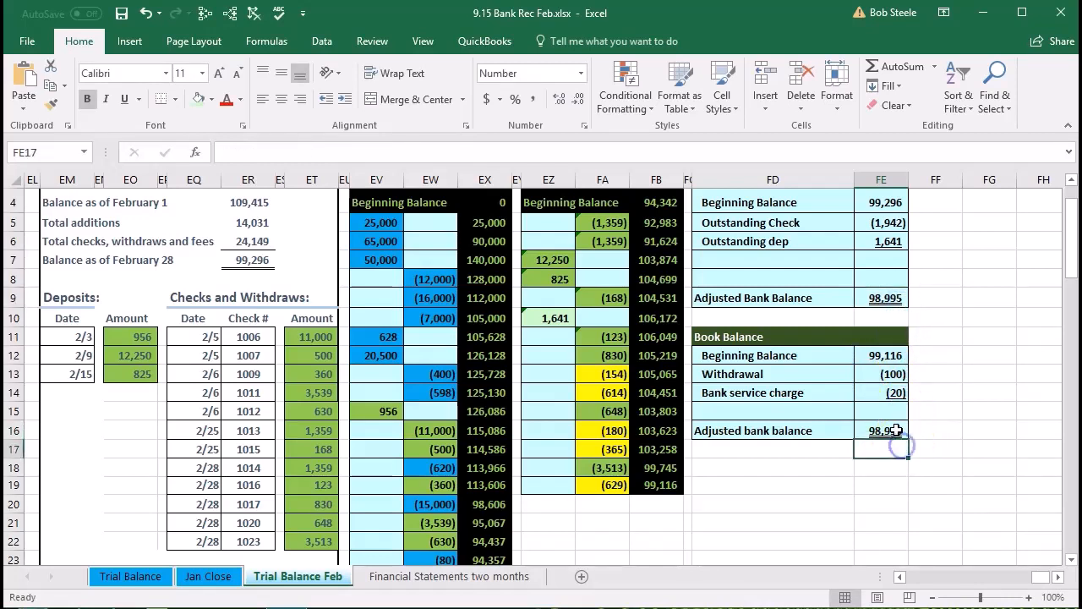
left_click(882, 430)
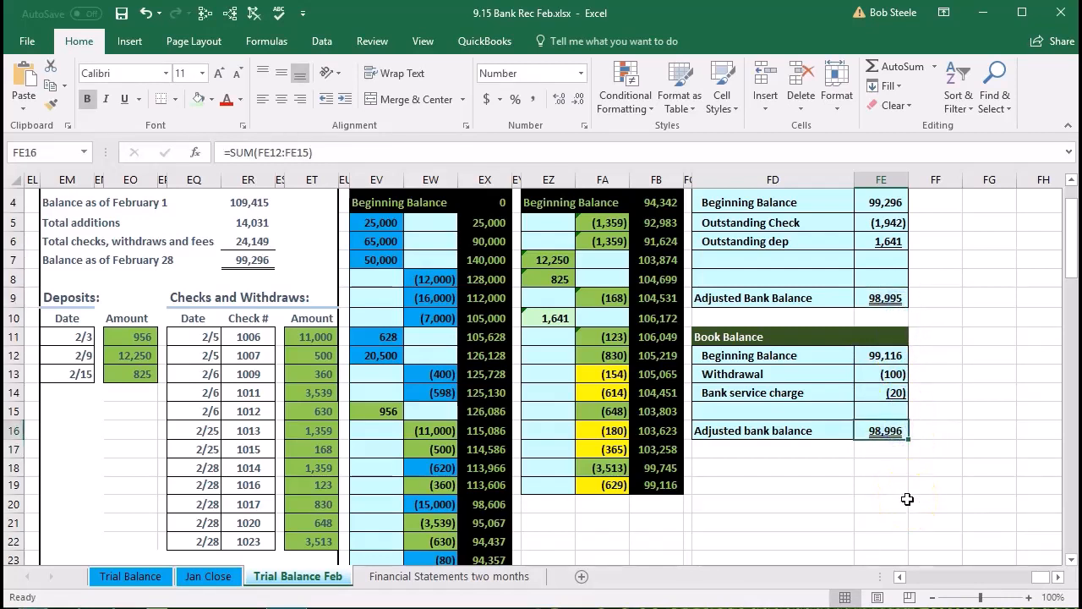
mouse_move(862, 497)
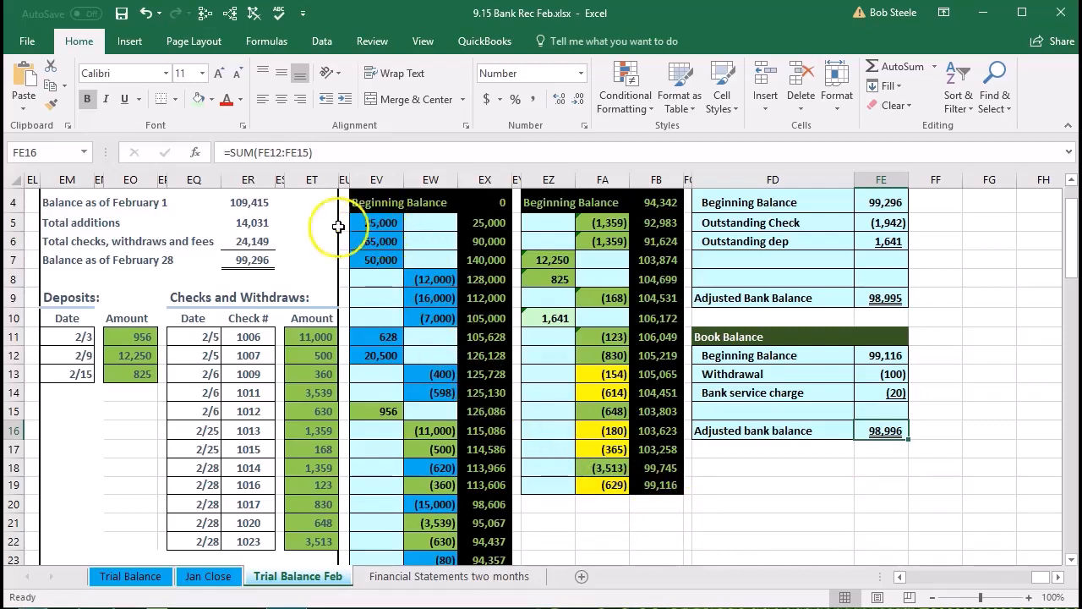
left_click(248, 201)
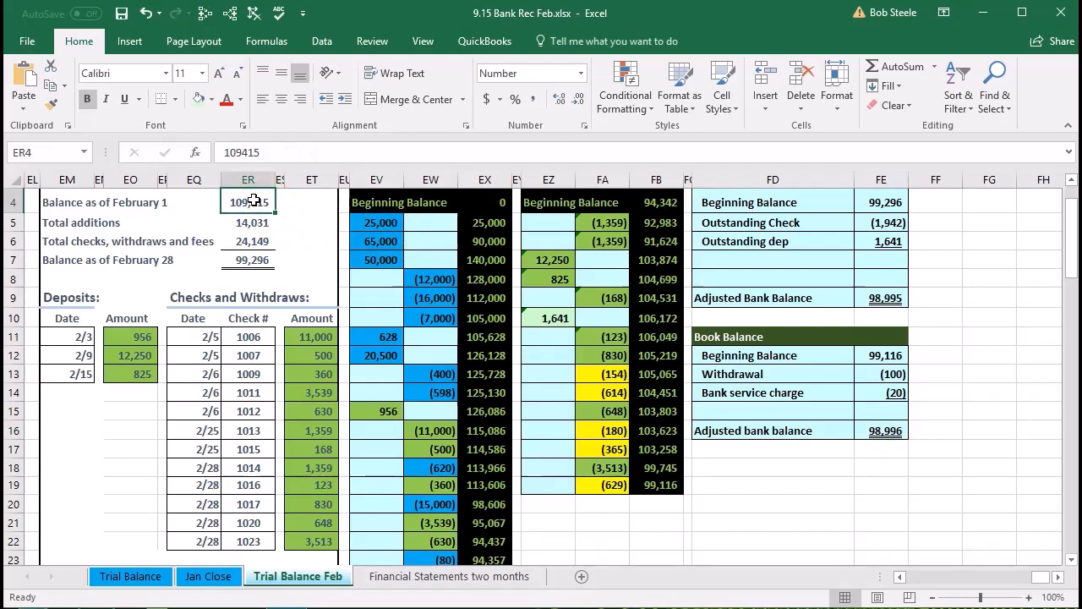
left_click(248, 223)
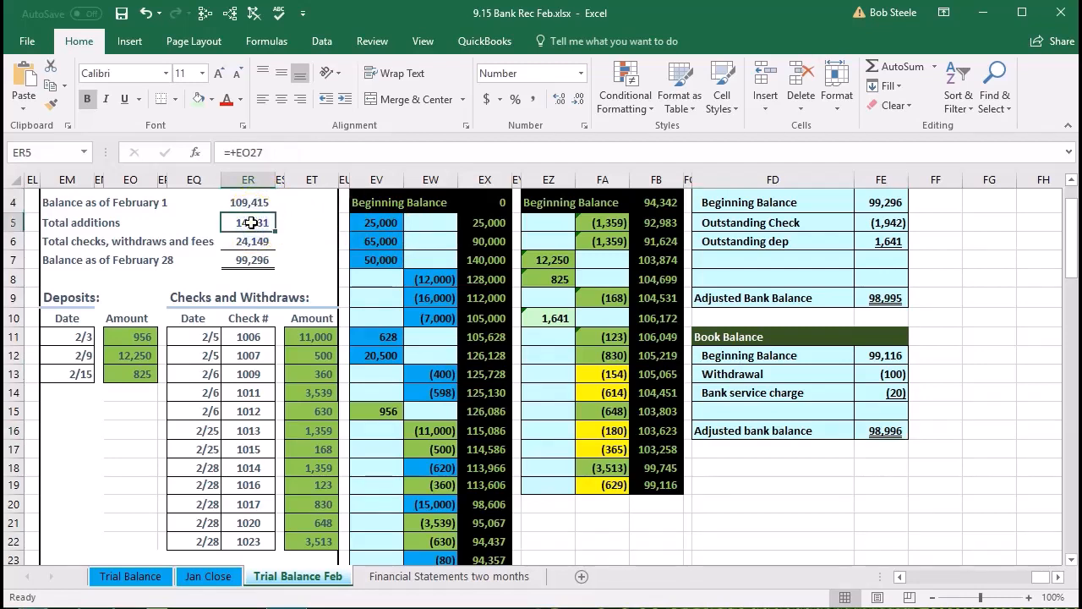
left_click(248, 241)
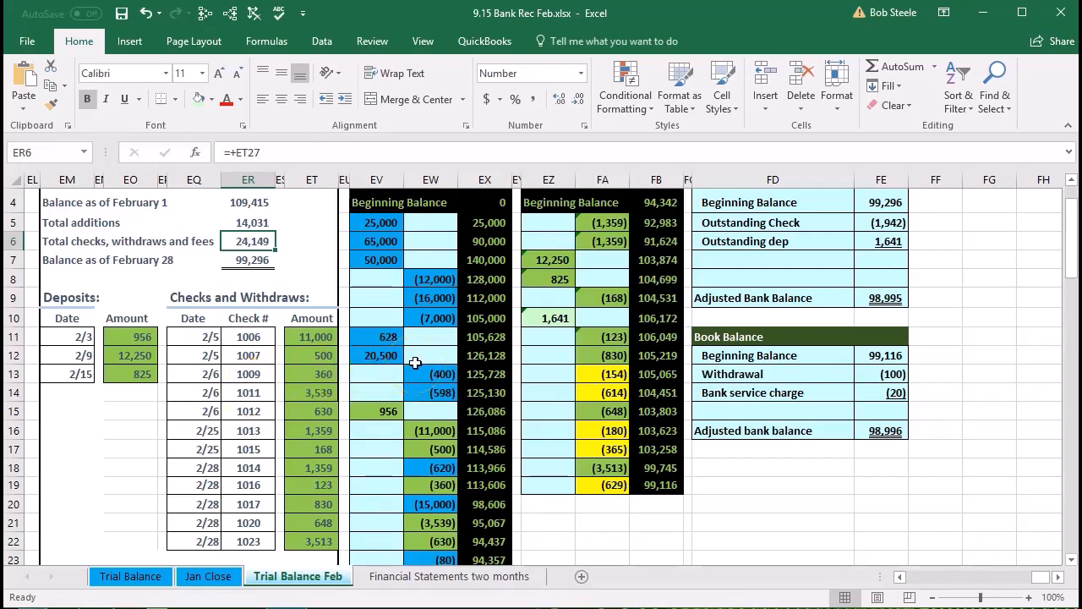
mouse_move(322, 382)
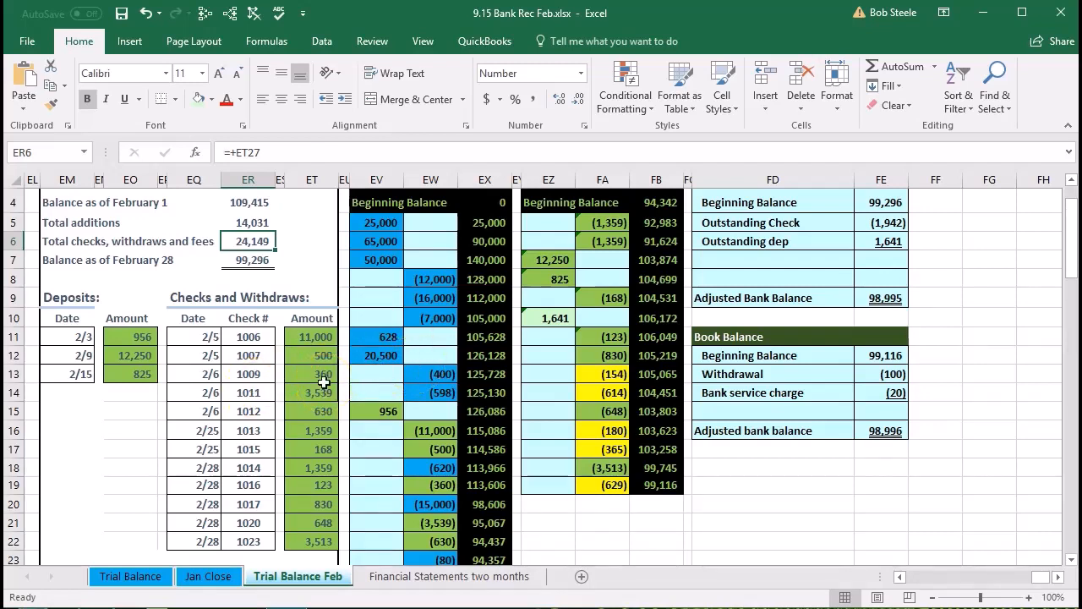
scroll("down", 3)
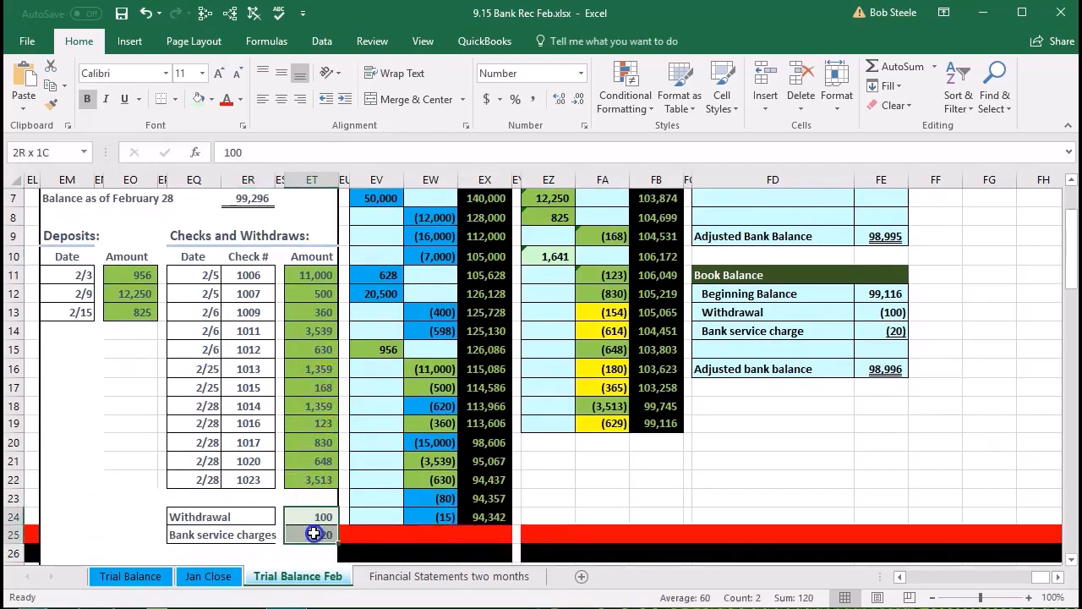
left_click(322, 516)
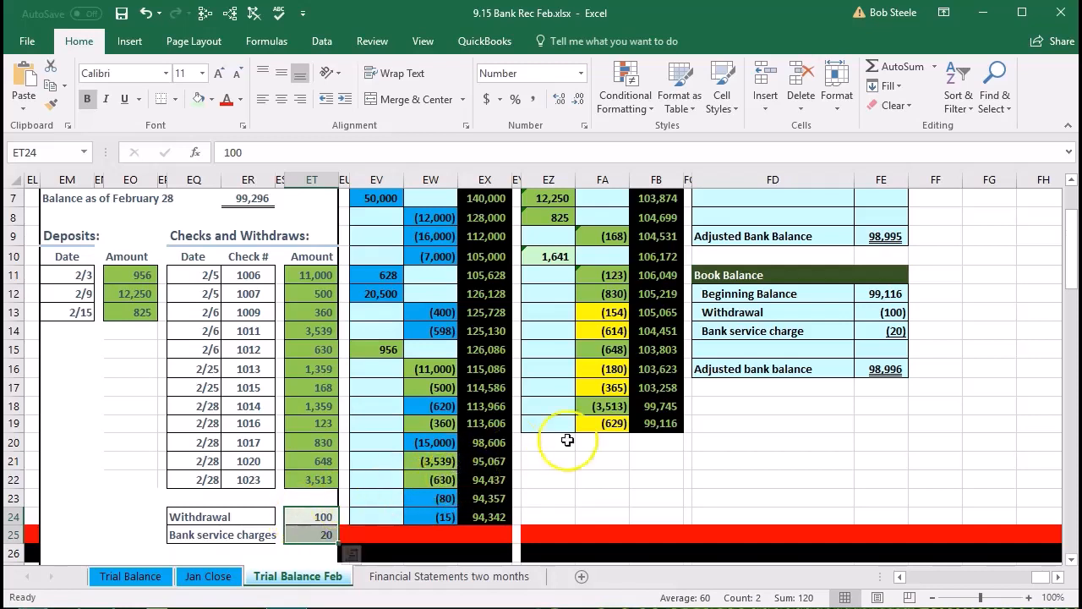
left_click(881, 311)
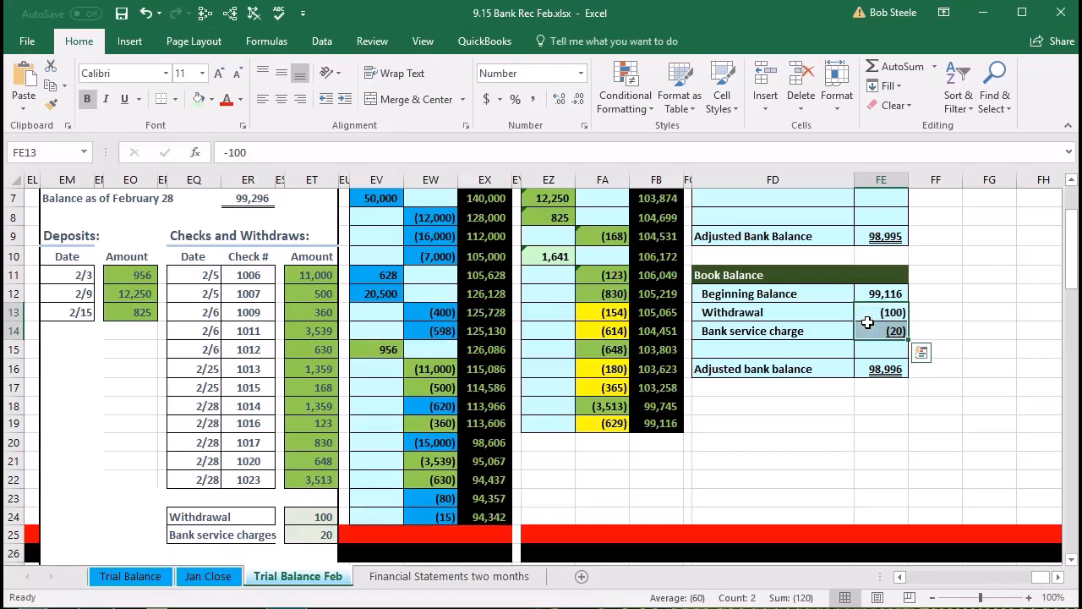
mouse_move(813, 394)
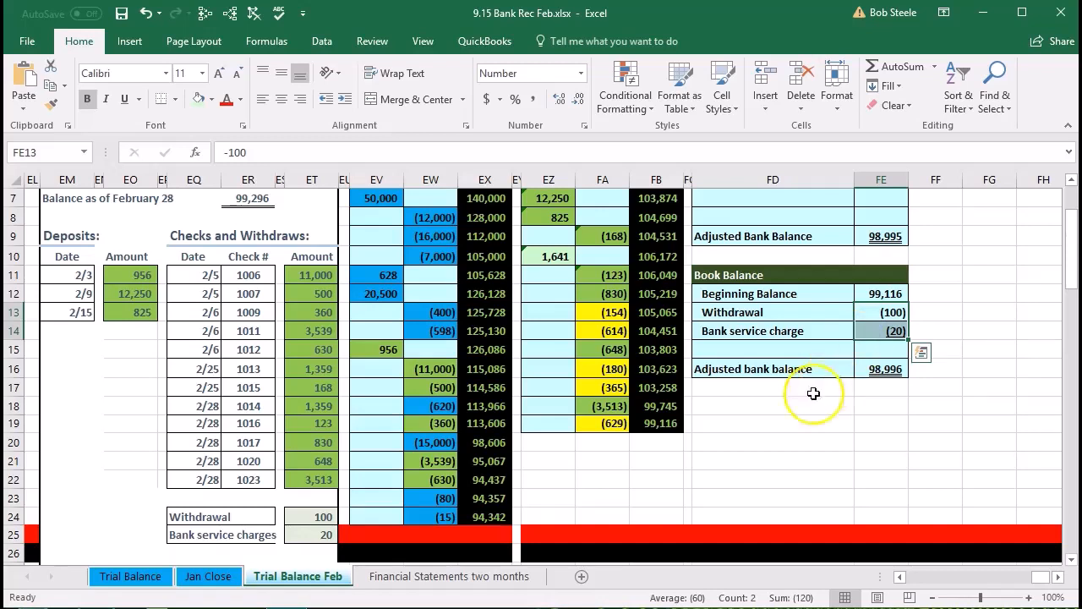
left_click(657, 422)
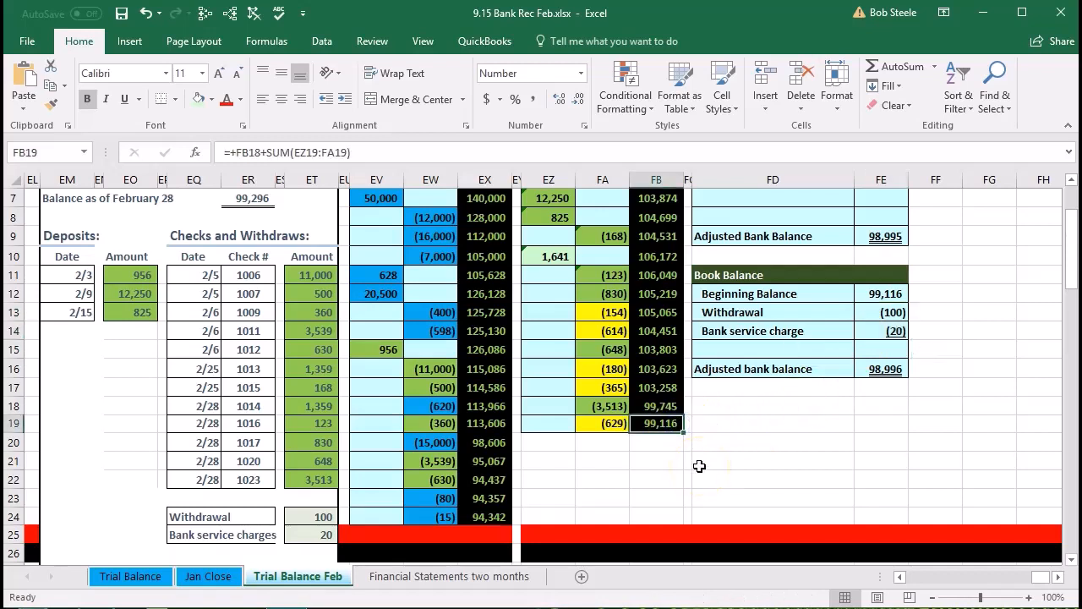
mouse_move(854, 320)
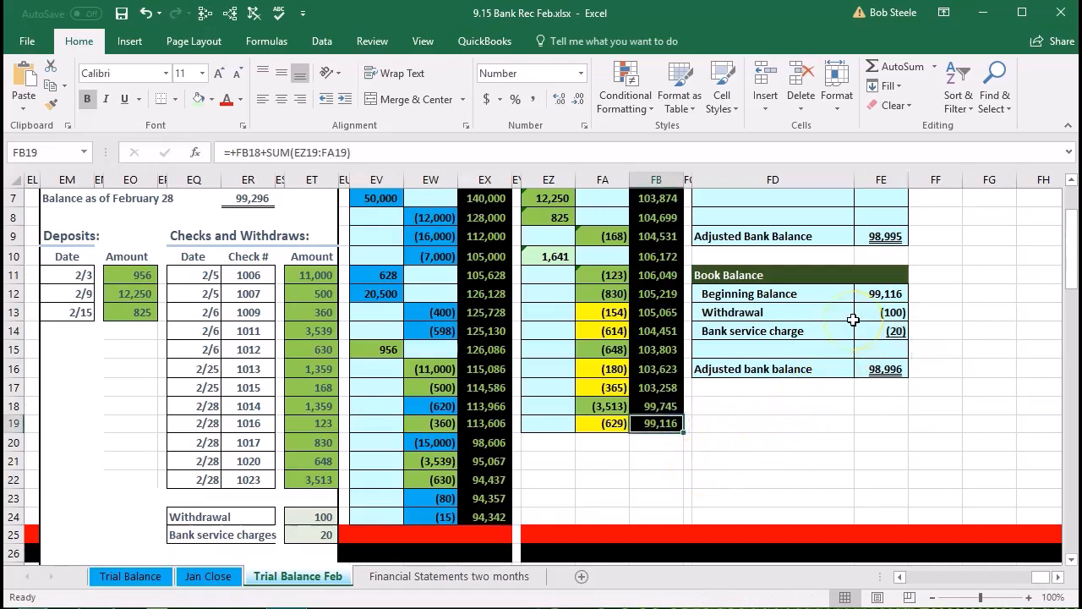
mouse_move(825, 424)
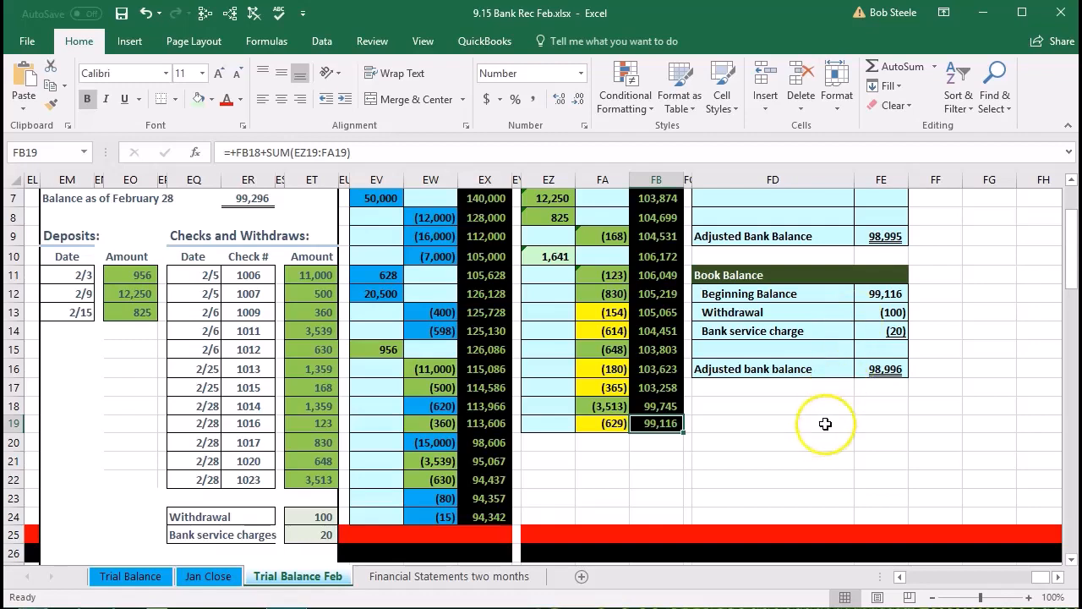
scroll("up", 3)
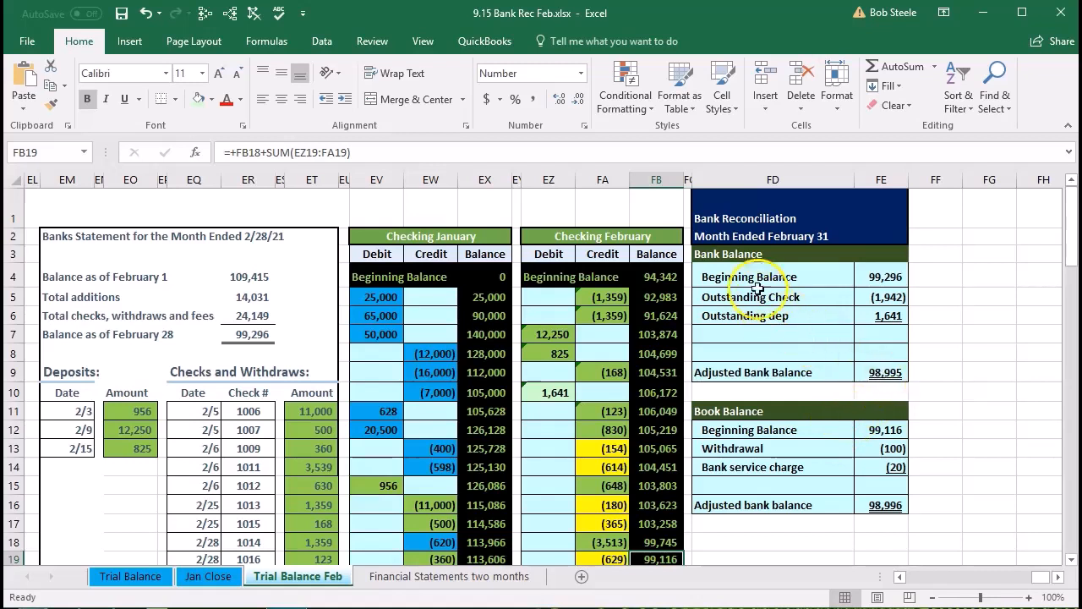
mouse_move(731, 224)
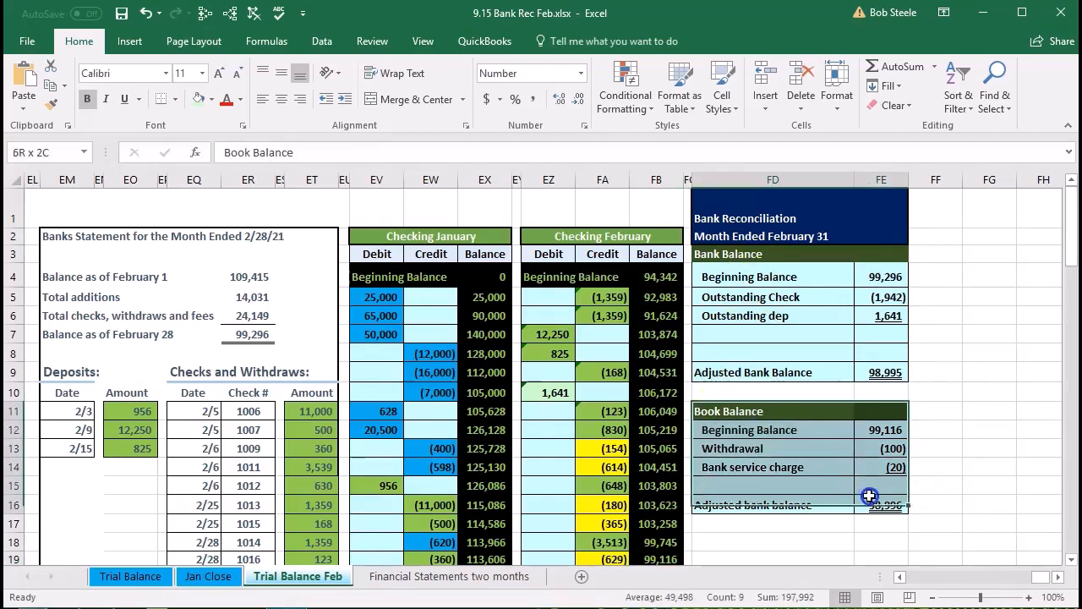
left_click(841, 541)
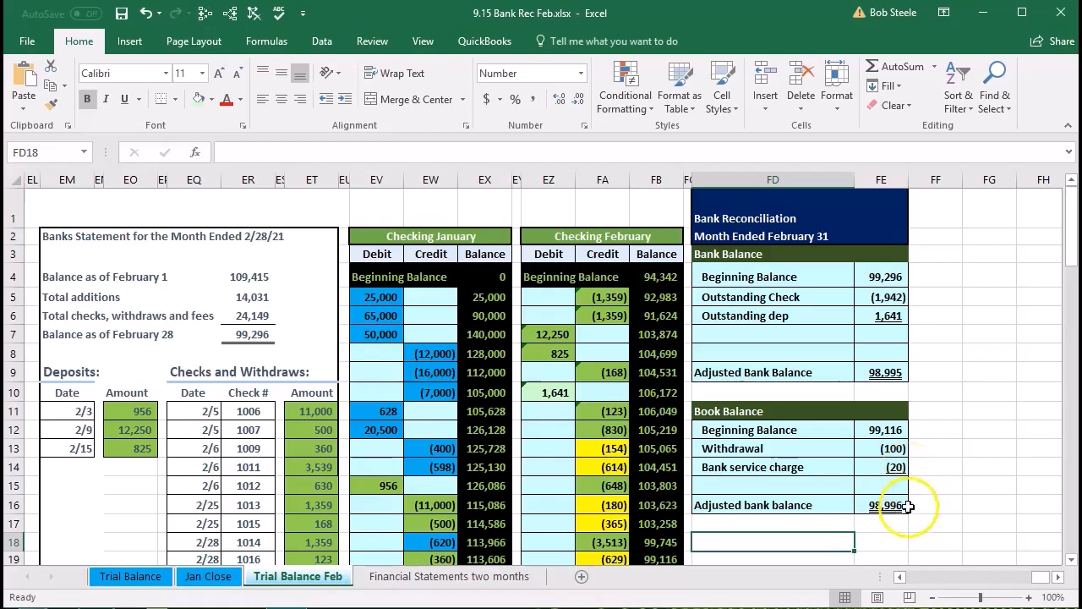
left_click(884, 504)
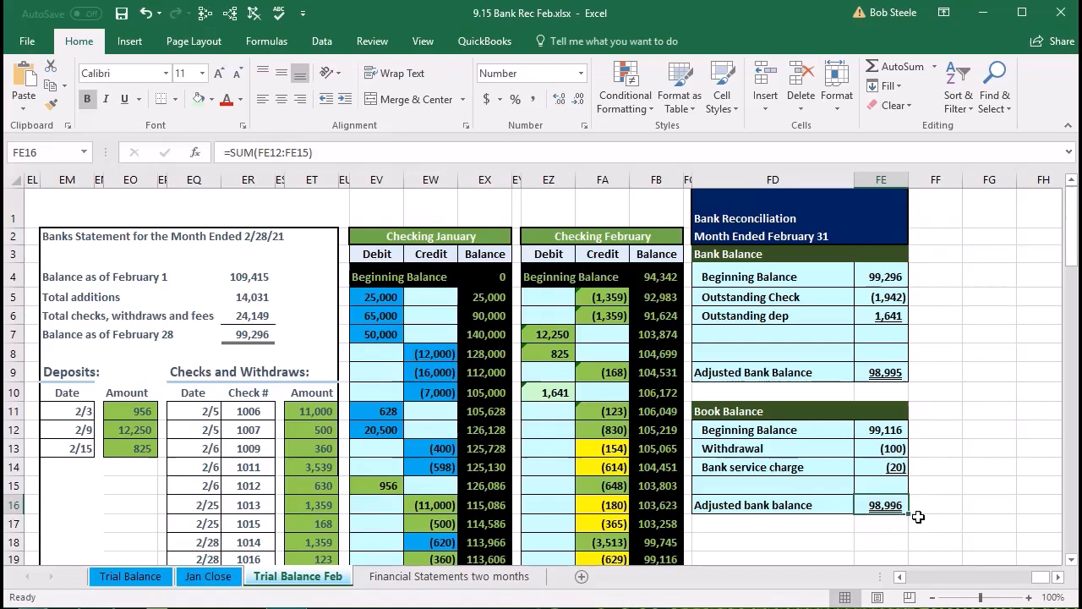
mouse_move(939, 299)
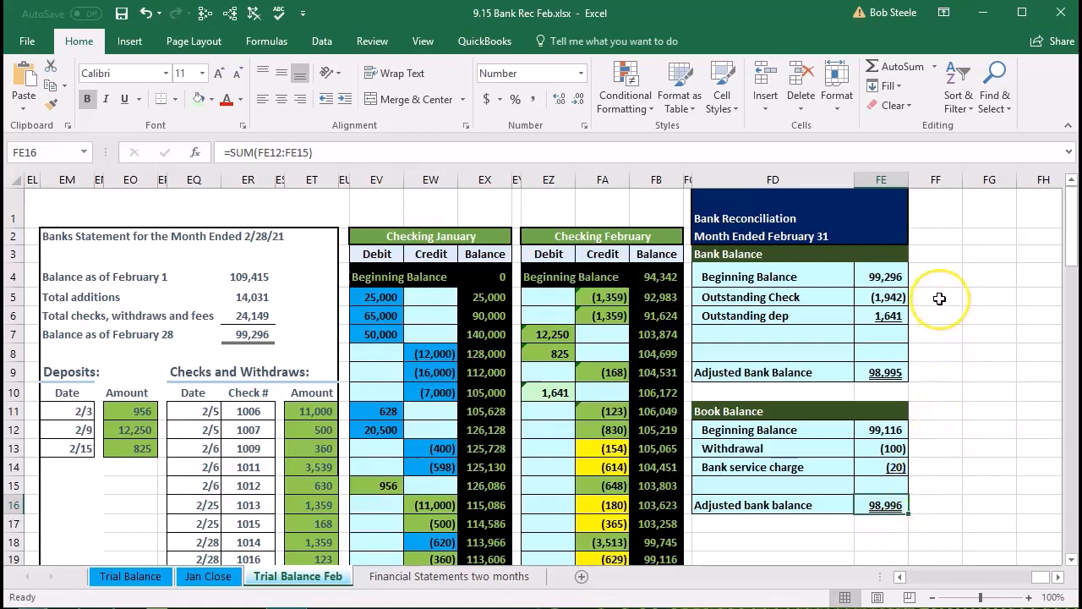
mouse_move(939, 299)
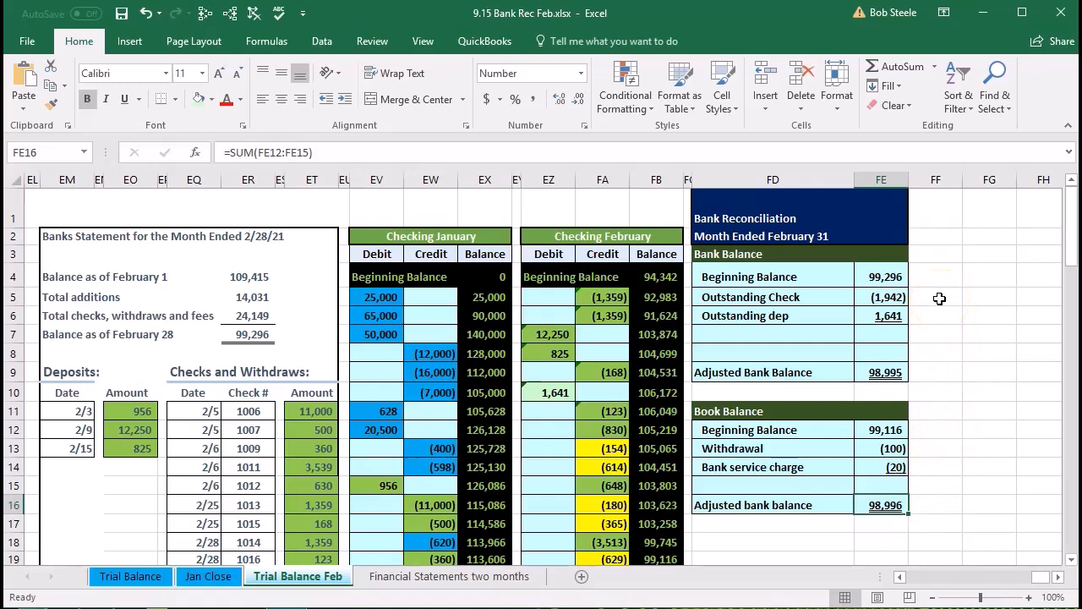
left_click(936, 315)
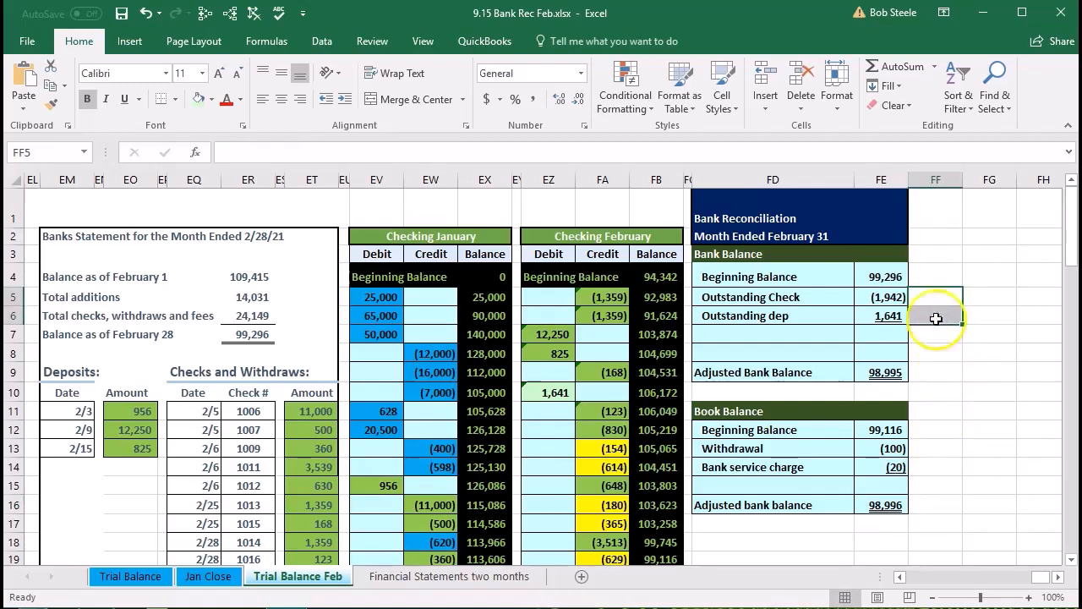